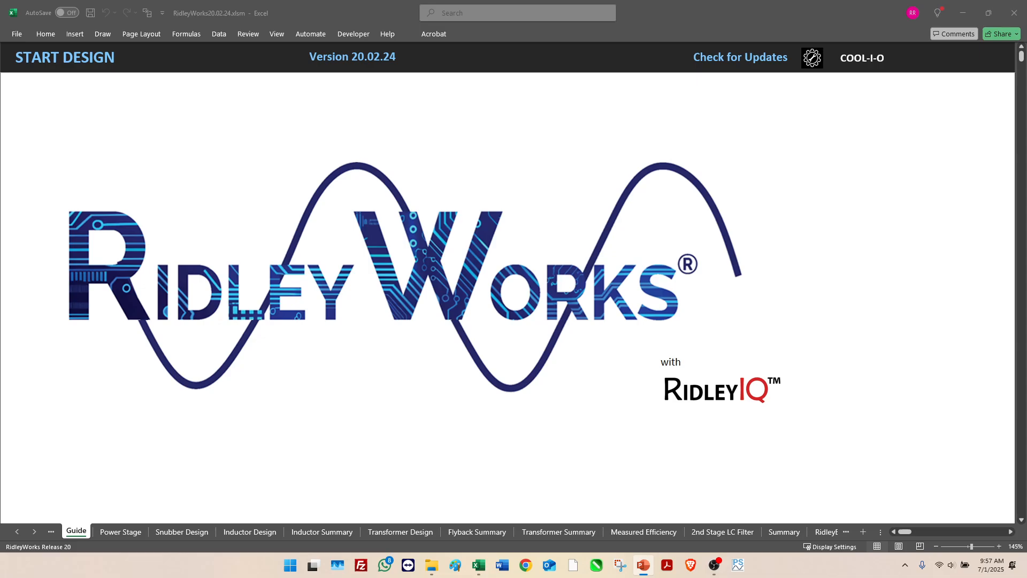
mouse_move(333, 433)
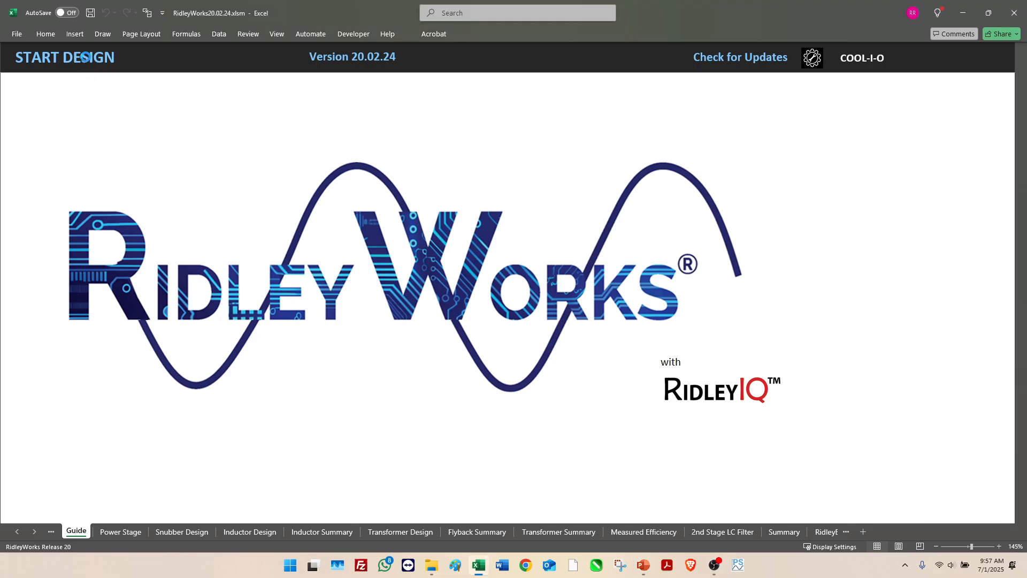
Start a new design from the Guide sheet, bringing up the flyback Power Stage schematic.
left_click(120, 532)
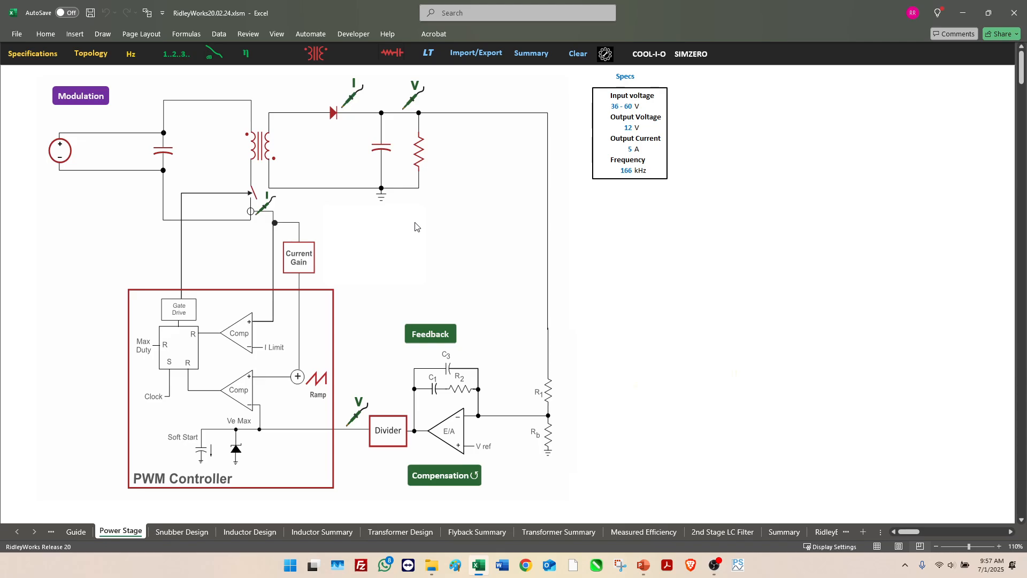
mouse_move(295, 206)
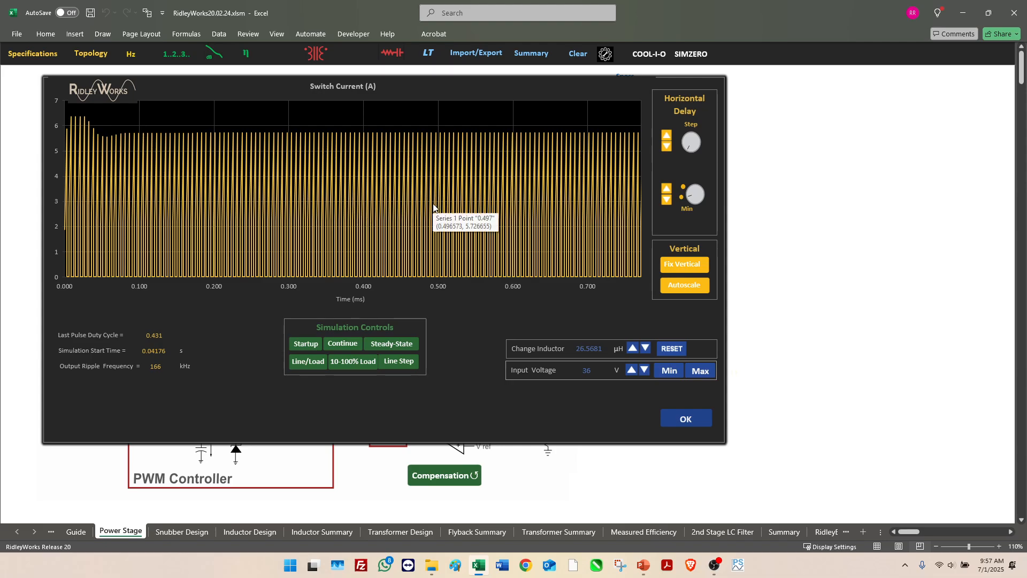
mouse_move(417, 199)
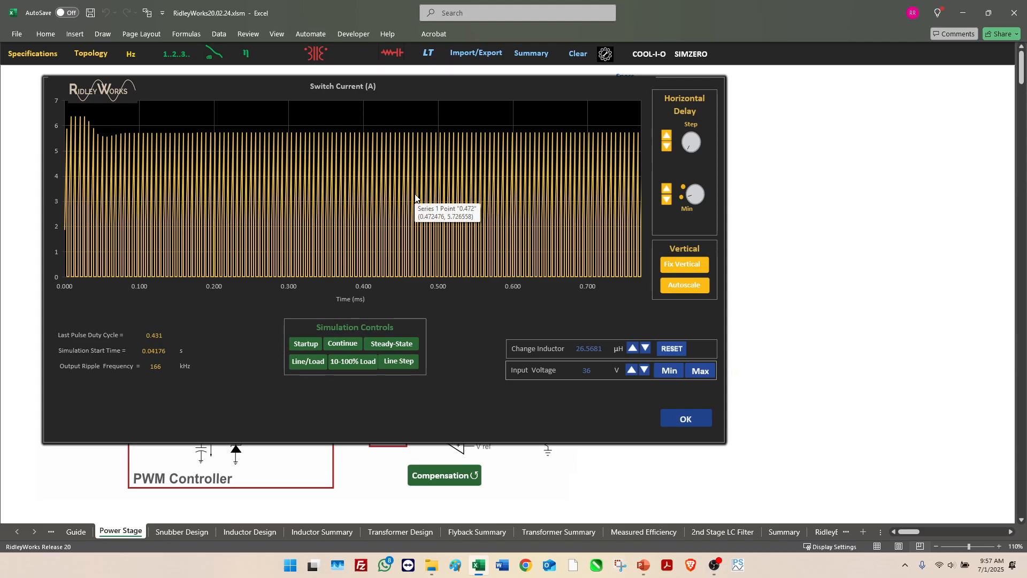
mouse_move(564, 231)
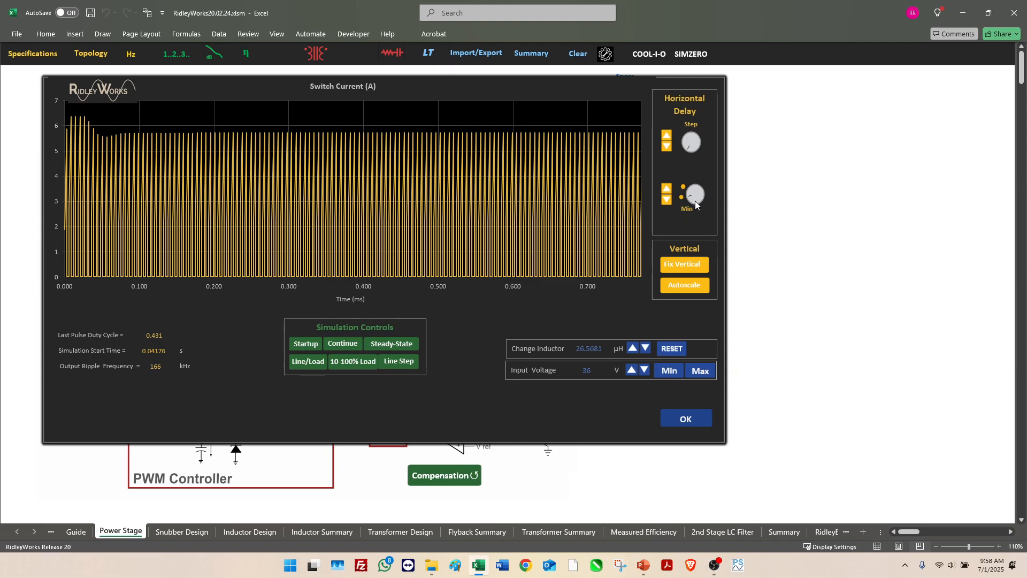
left_click(667, 200)
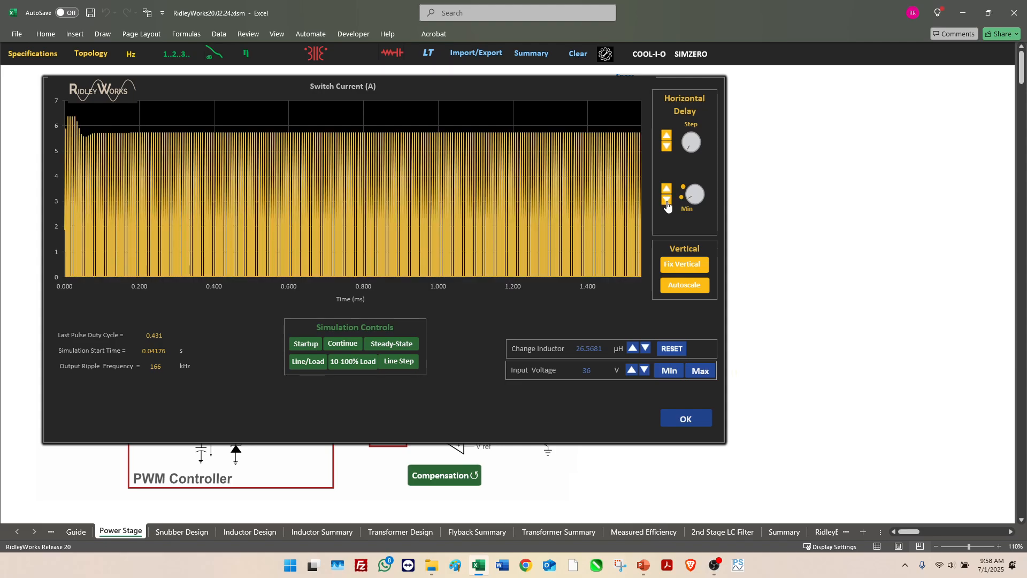
left_click(667, 201)
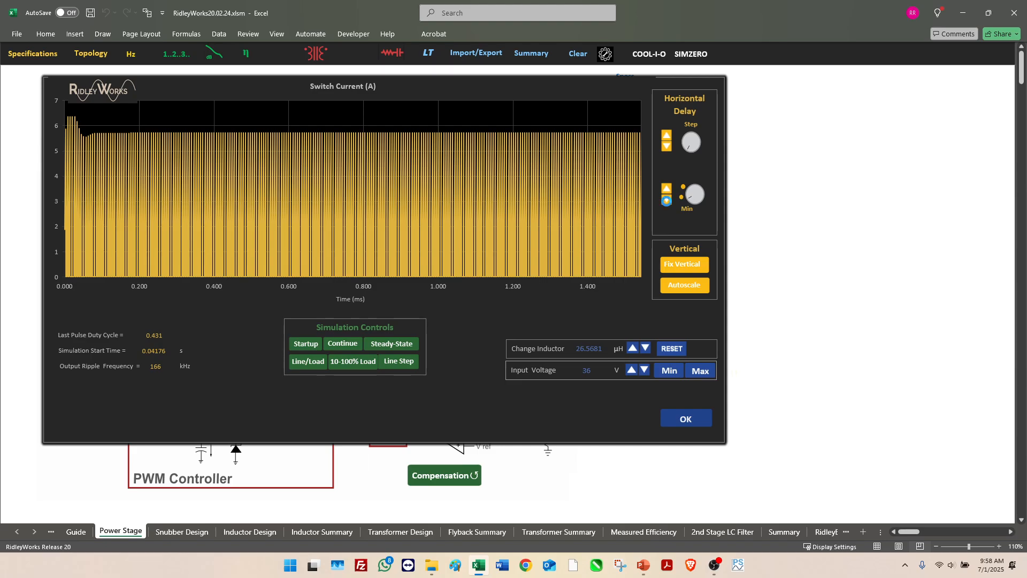
left_click(667, 202)
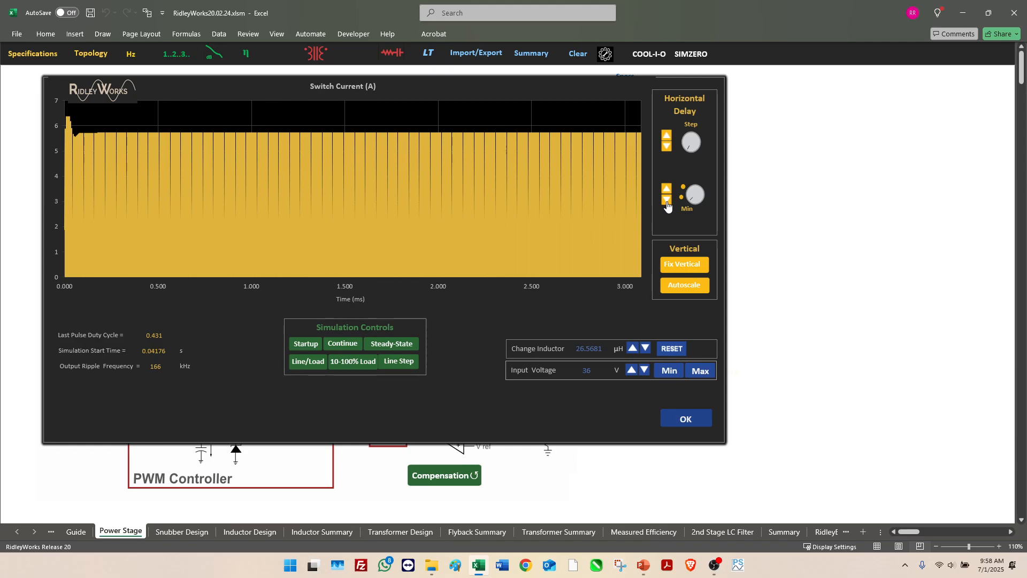
mouse_move(679, 206)
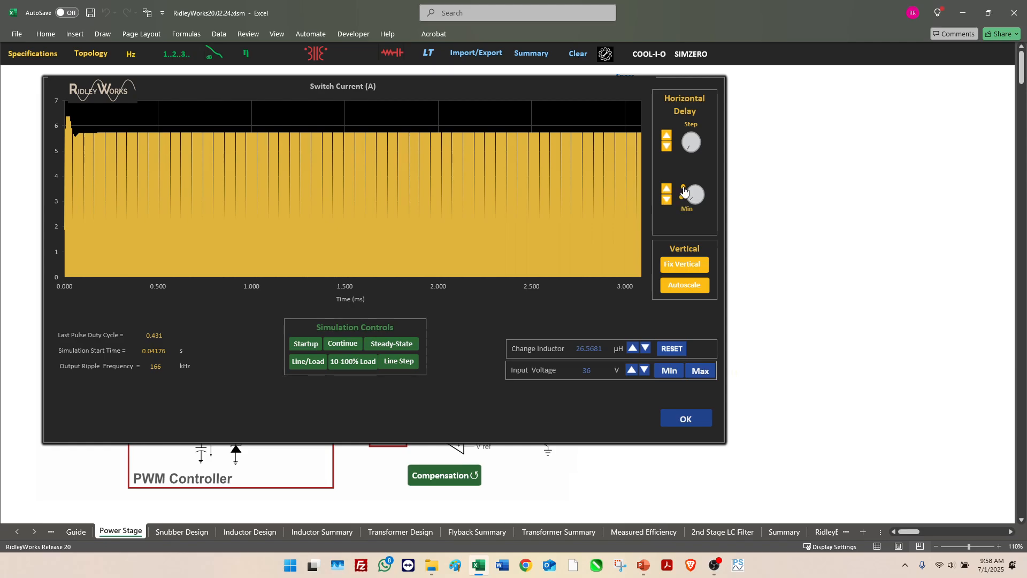
left_click(692, 195)
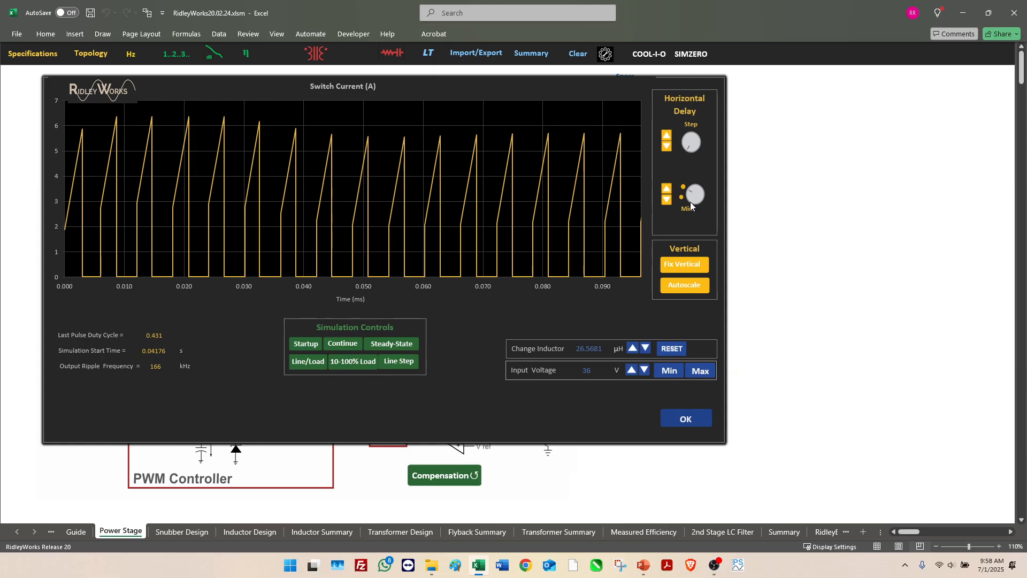
mouse_move(623, 204)
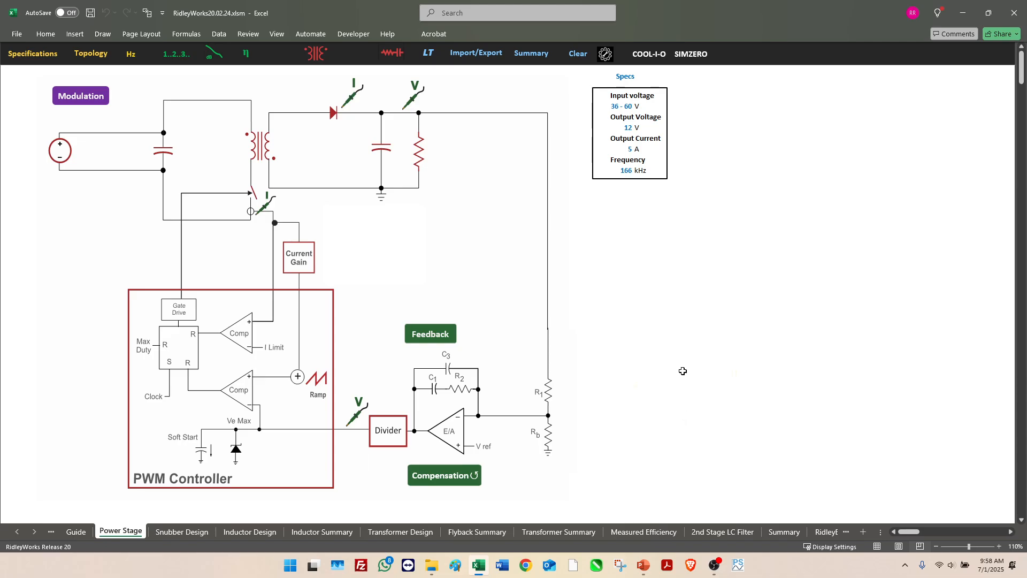
mouse_move(89, 53)
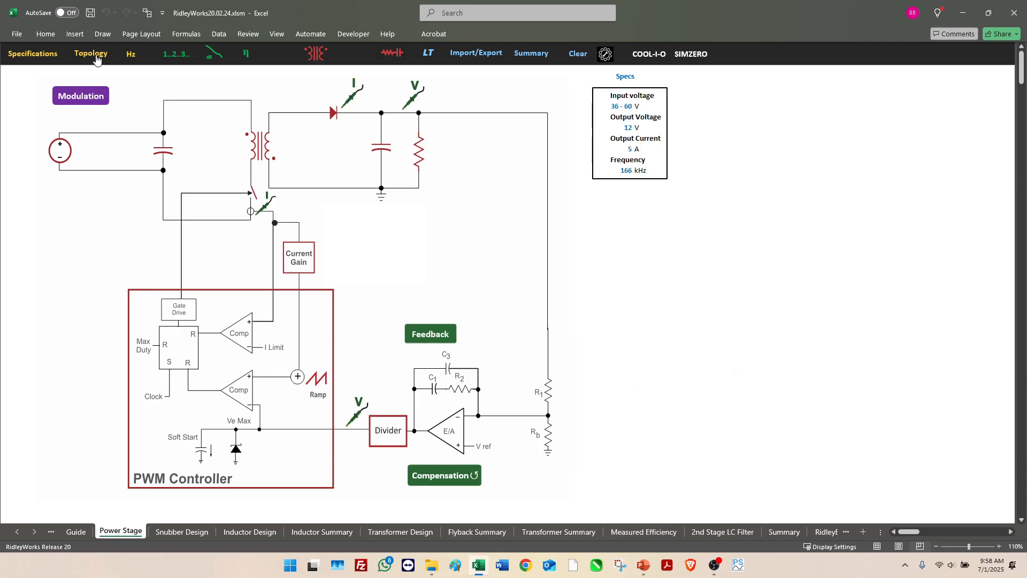
Show the topology selection panel with buck, boost, buck-boost and isolated converter types.
left_click(90, 53)
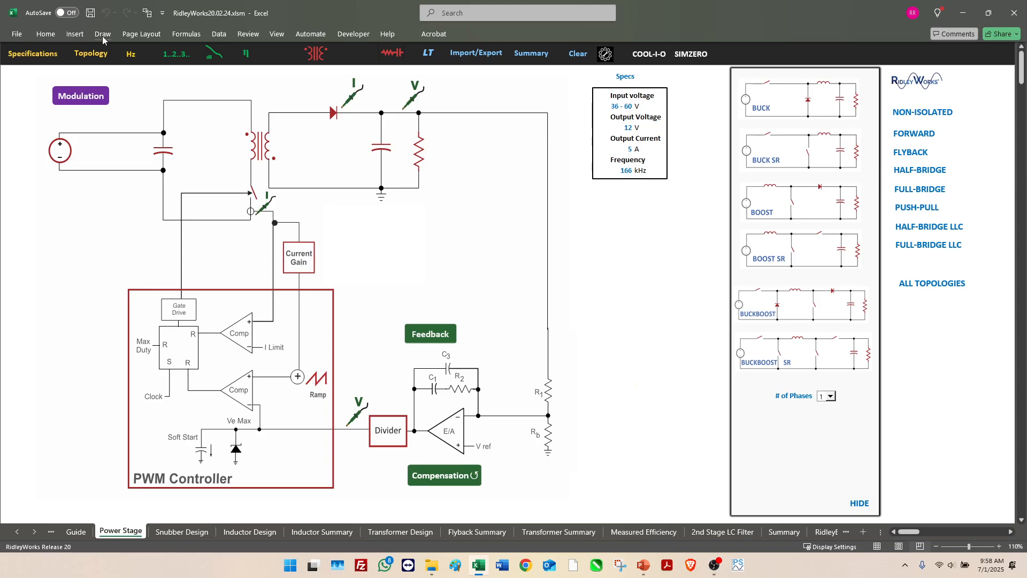
mouse_move(147, 52)
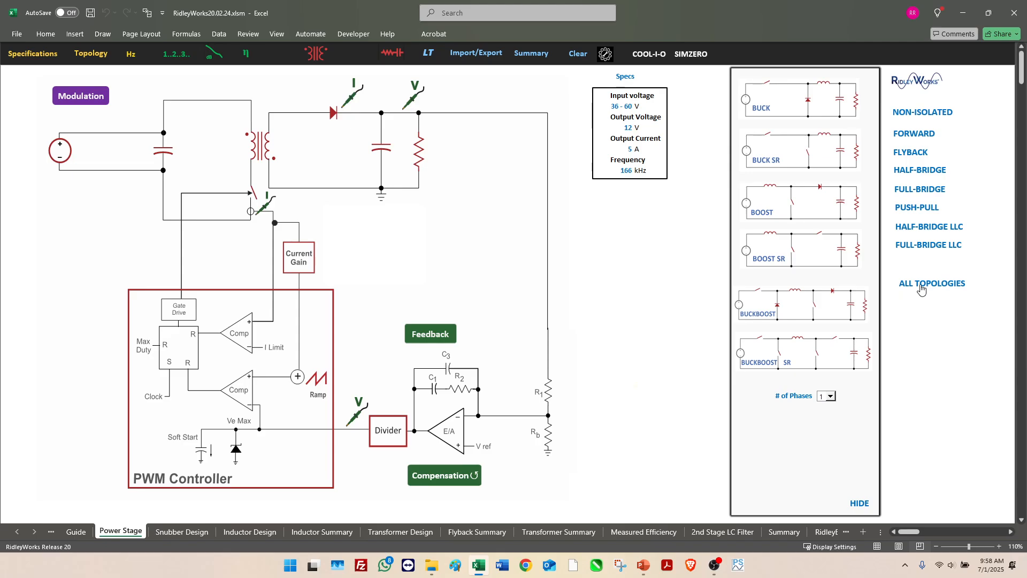
left_click(932, 282)
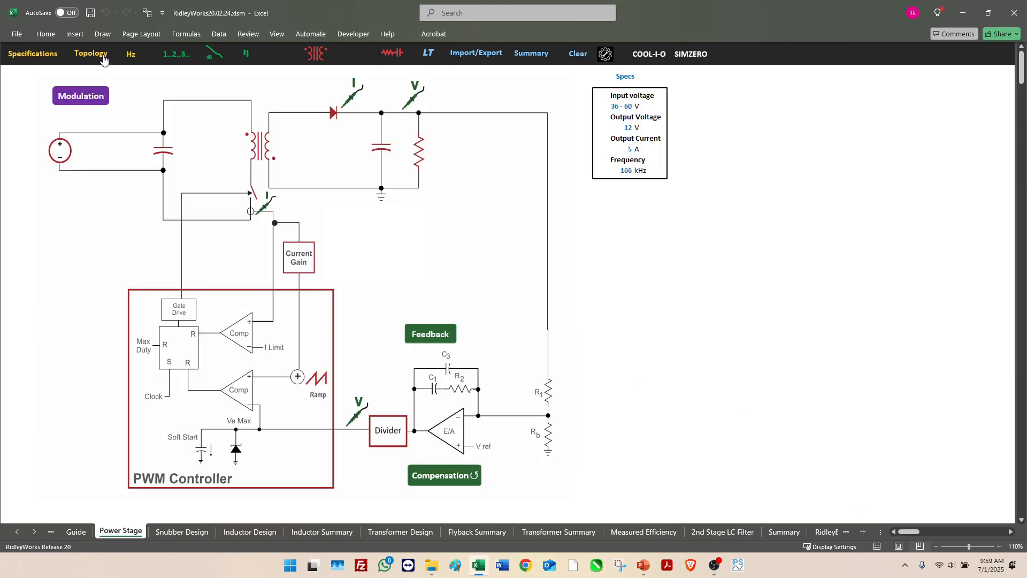
left_click(90, 54)
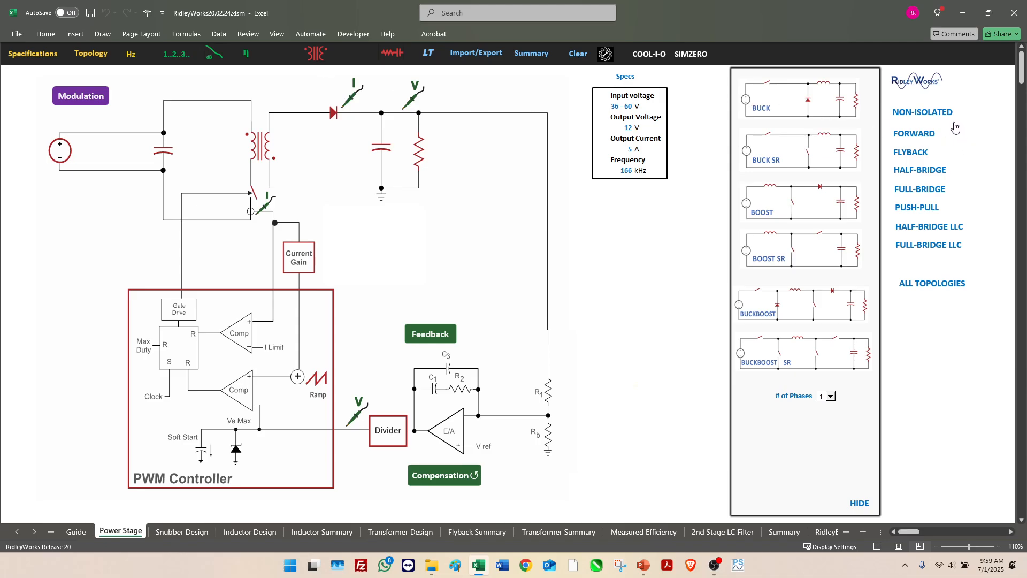
mouse_move(954, 131)
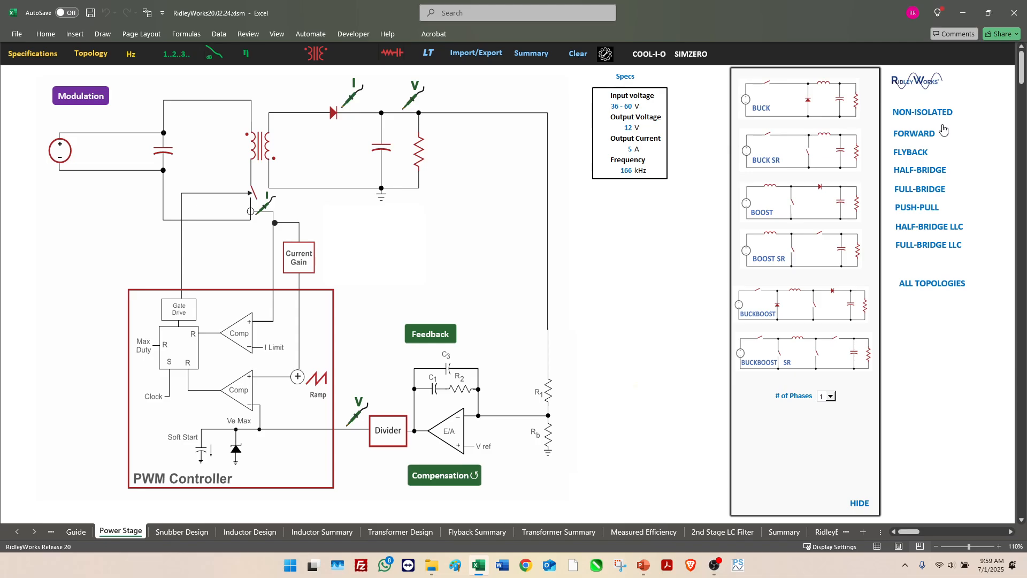
mouse_move(785, 106)
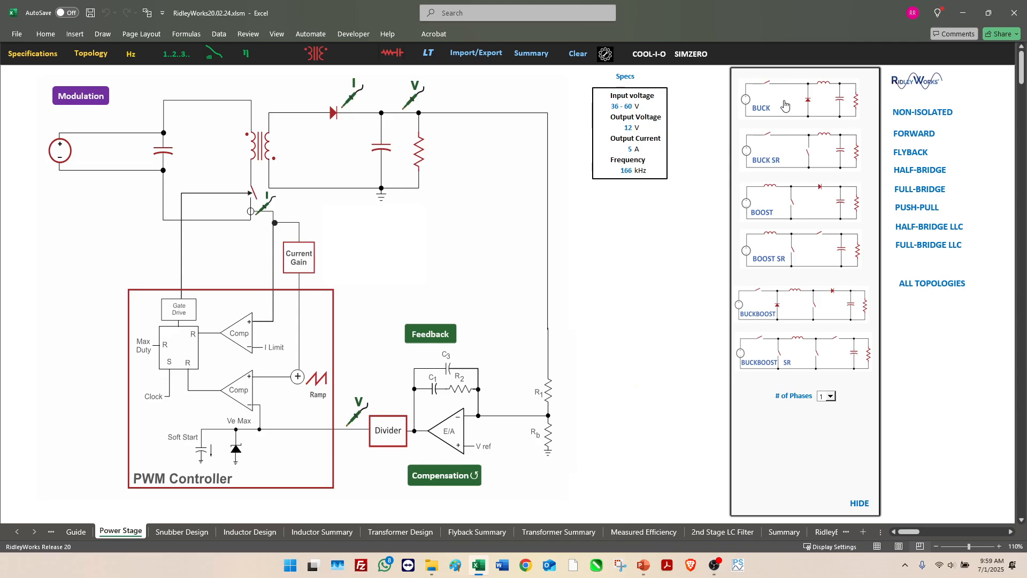
Choose the buck topology, switching the power stage to a 249 kHz buck converter.
left_click(784, 105)
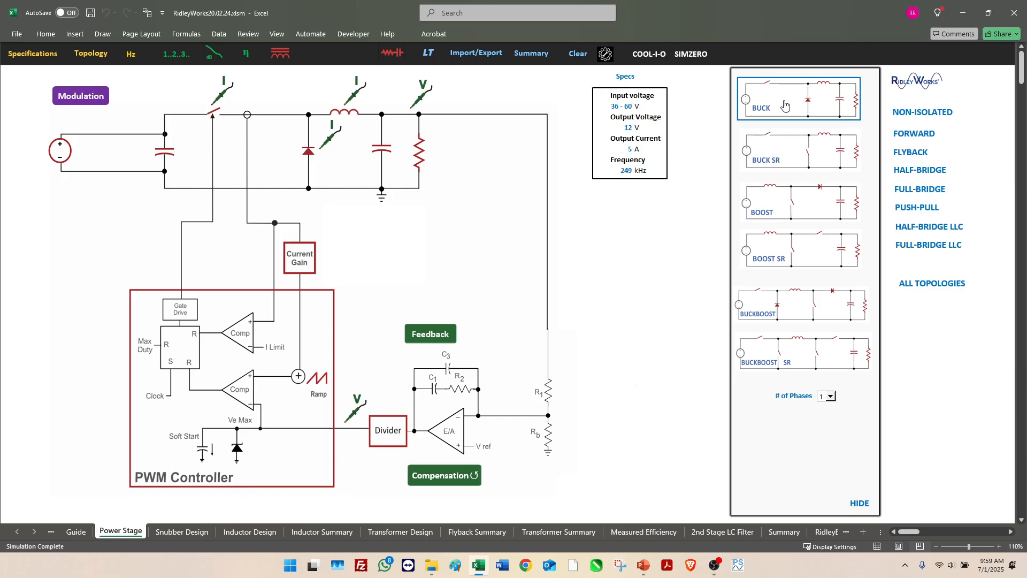
mouse_move(734, 148)
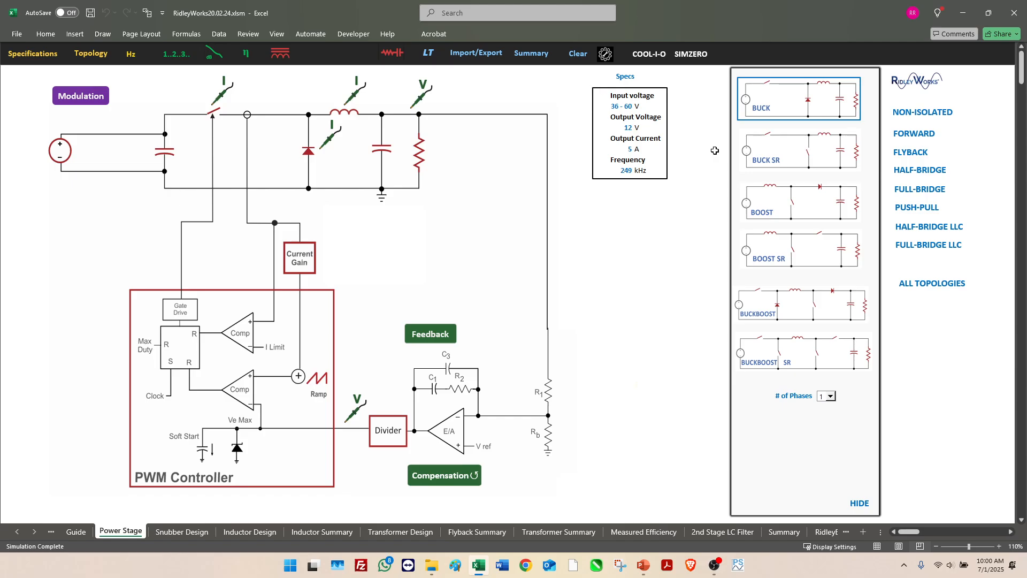
mouse_move(716, 99)
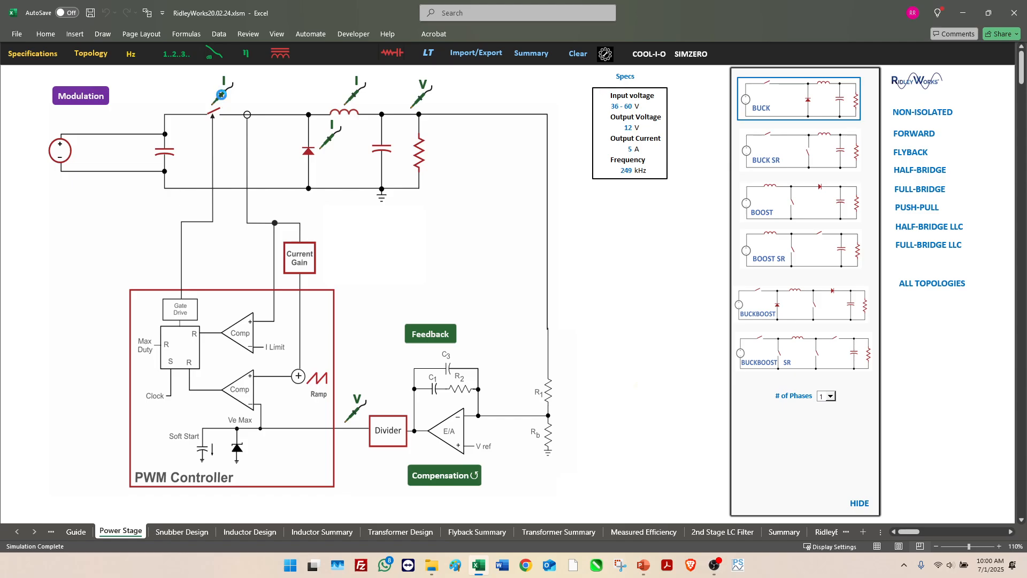
Bring up the buck switch current waveform and continue the simulation.
left_click(221, 94)
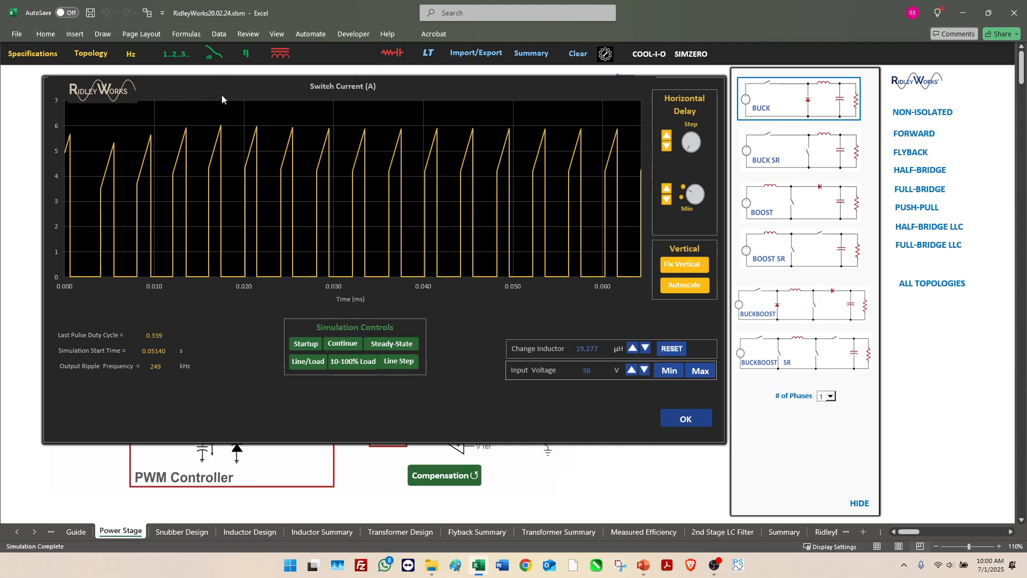
mouse_move(90, 159)
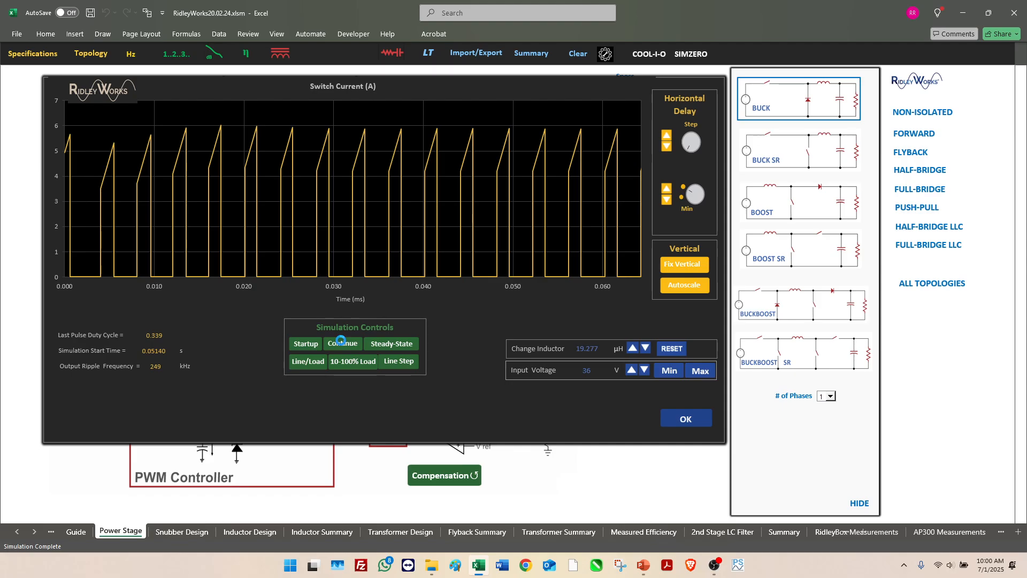
left_click(342, 344)
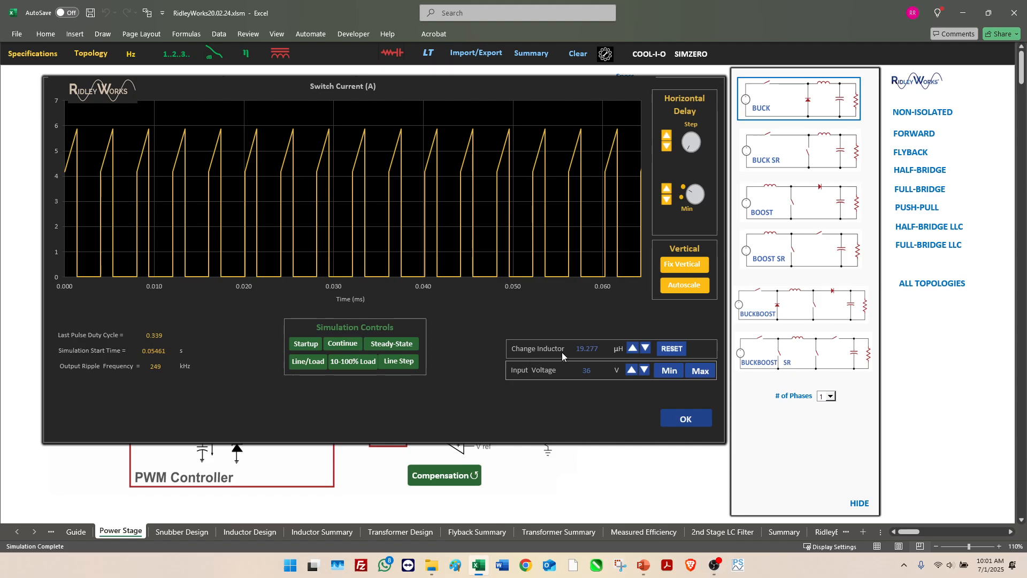
mouse_move(590, 356)
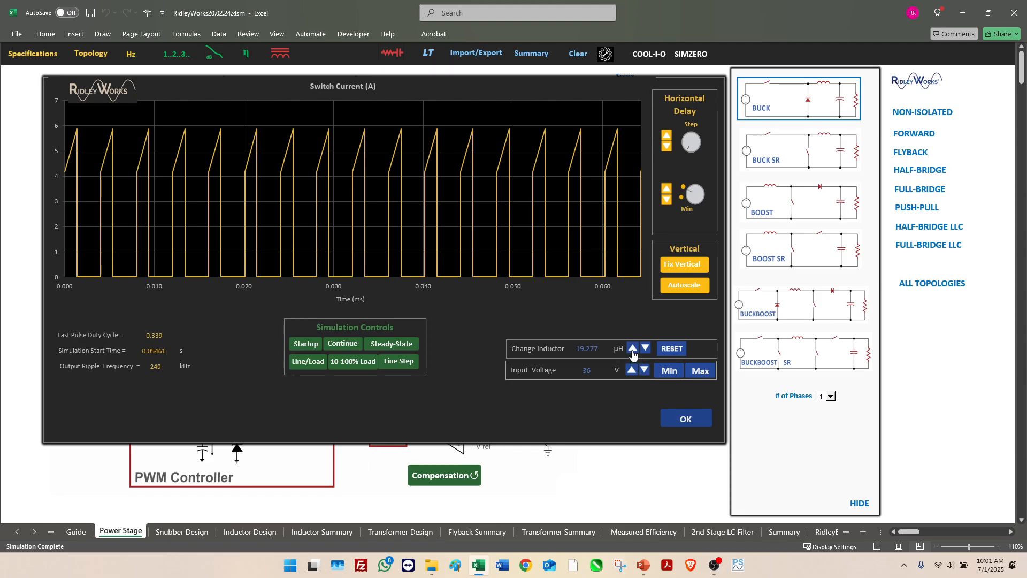
Raise the inductor to about 39.96 µH, then restore 19.277 µH and re-simulate.
left_click(632, 347)
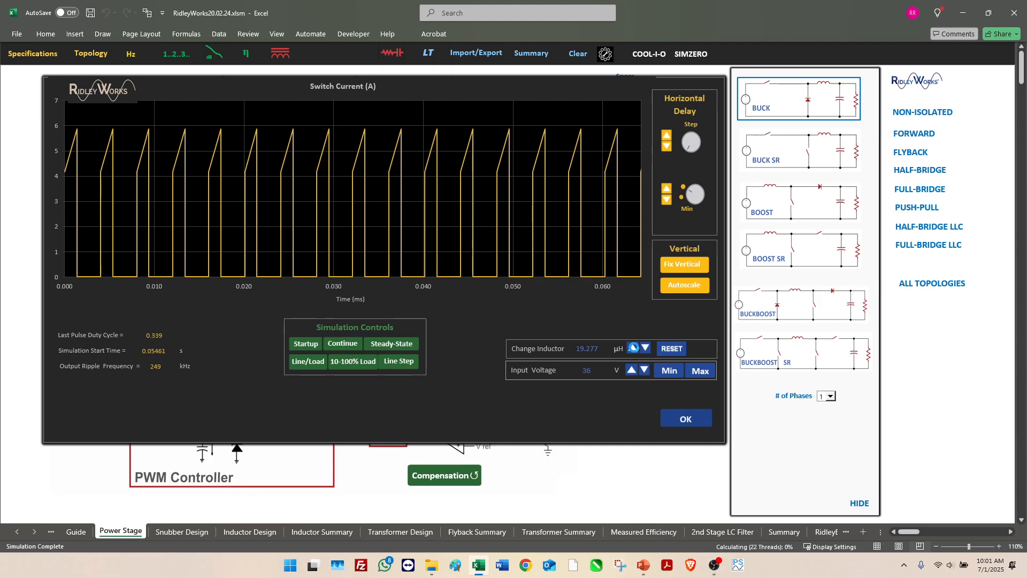
left_click(632, 347)
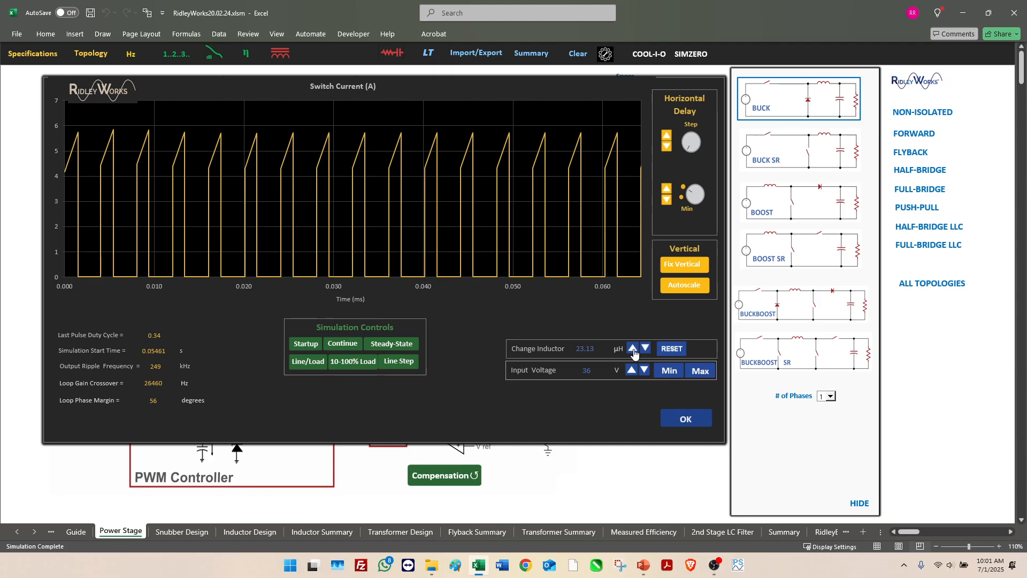
left_click(631, 347)
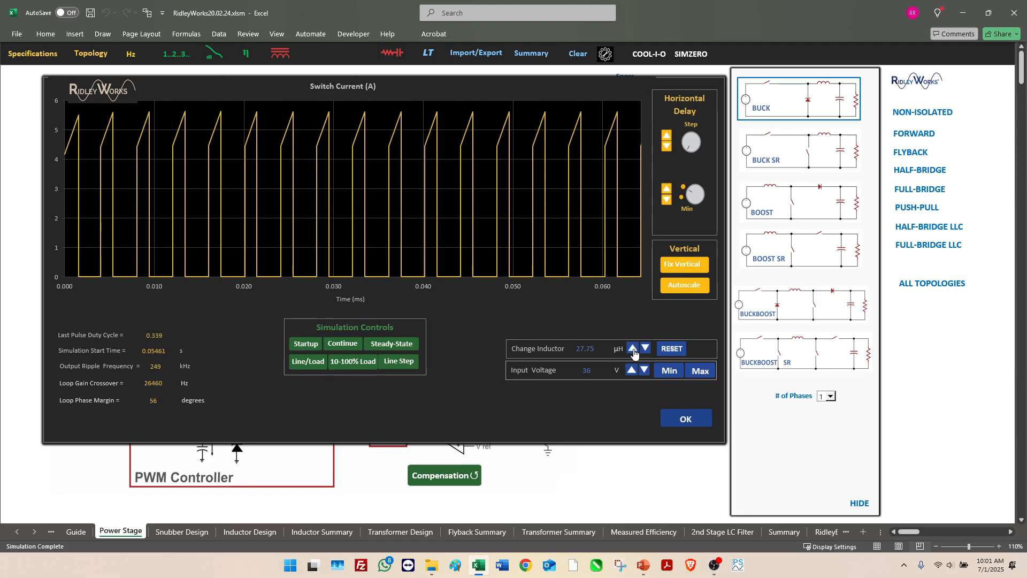
left_click(632, 348)
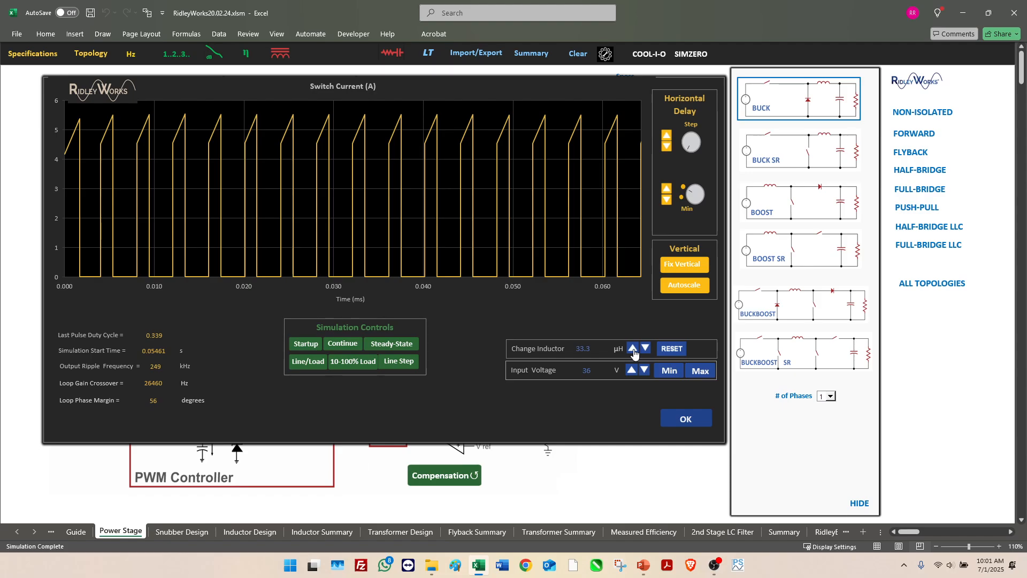
left_click(633, 345)
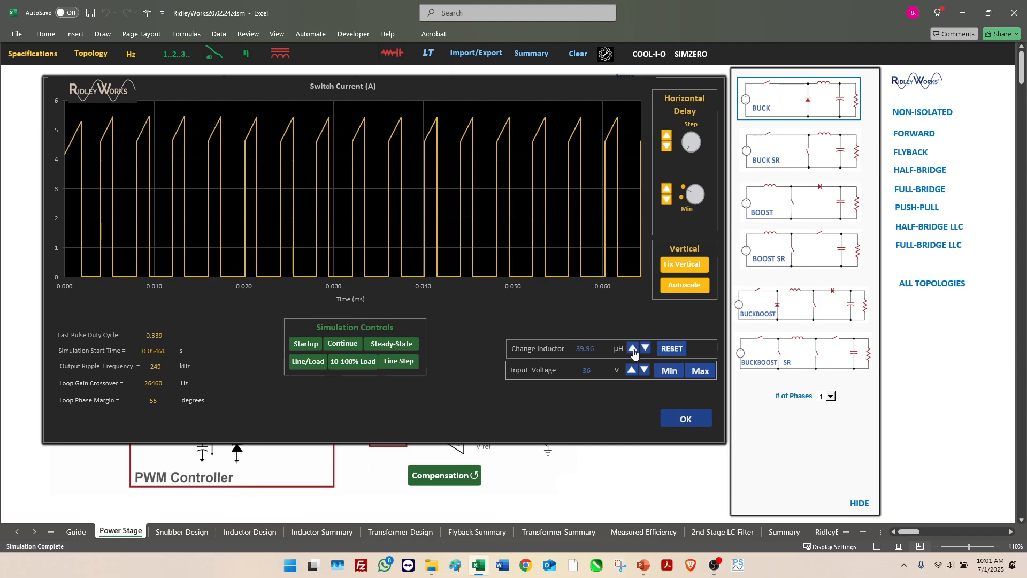
left_click(343, 343)
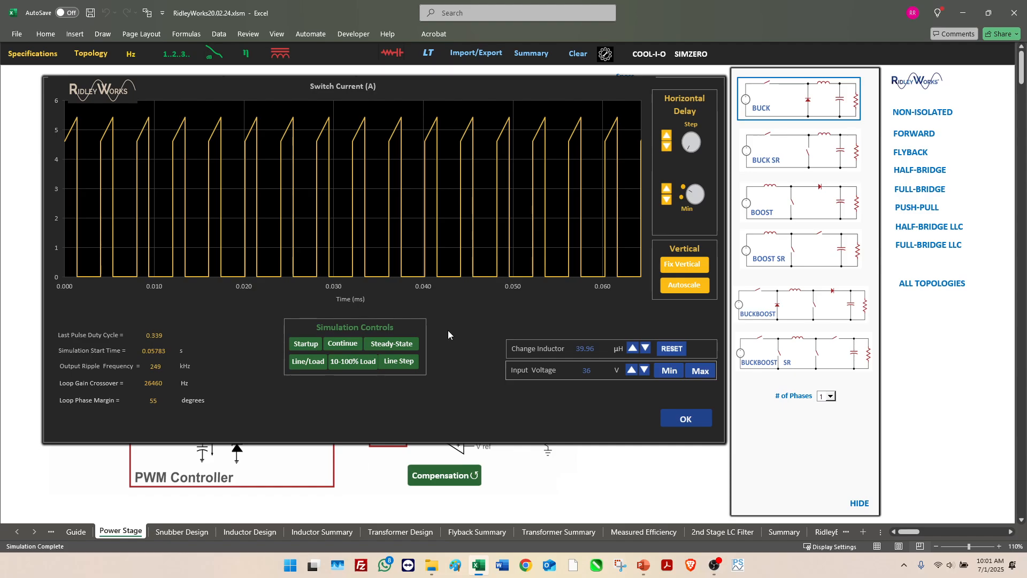
mouse_move(671, 348)
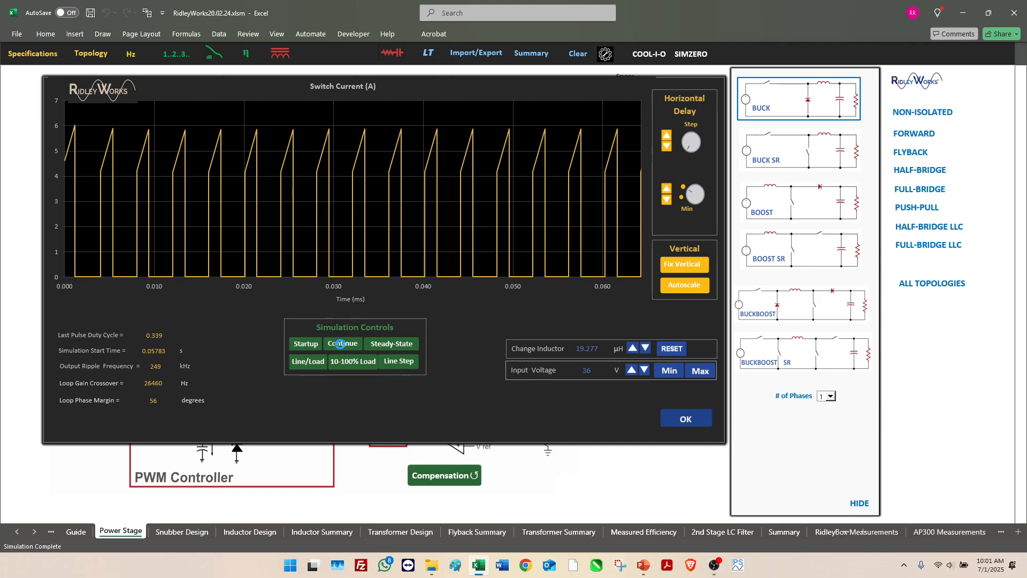
left_click(342, 344)
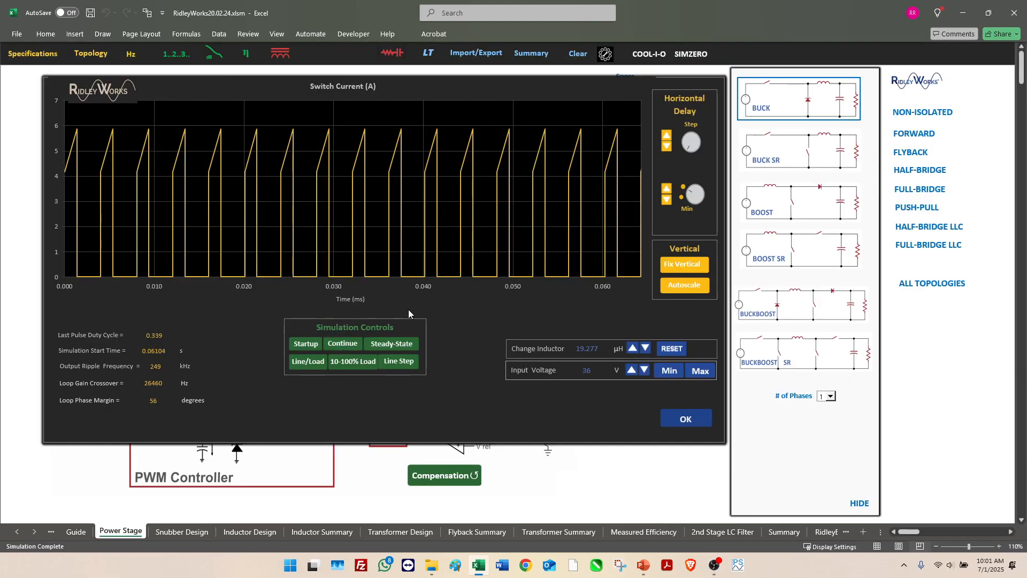
mouse_move(408, 314)
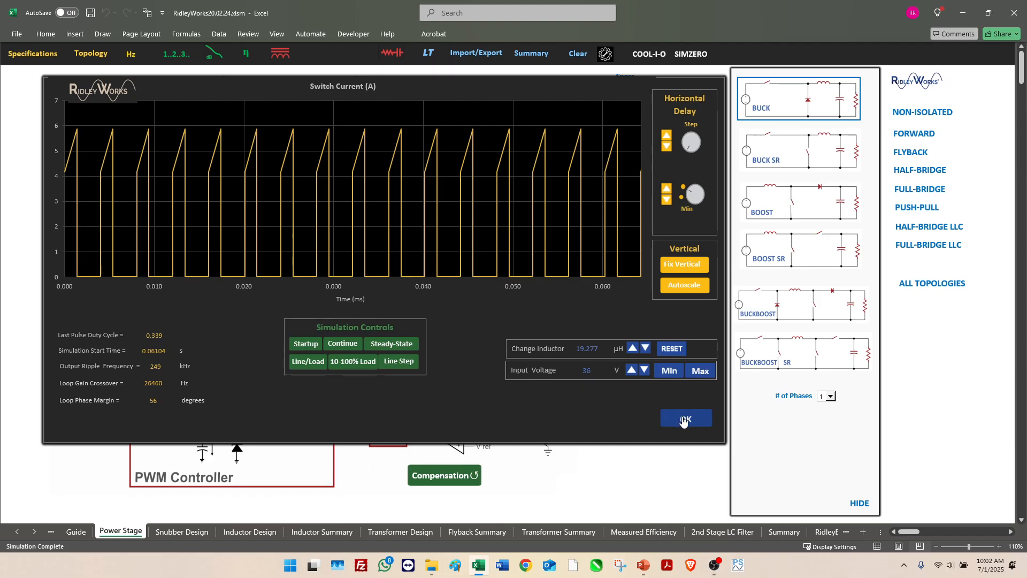
Plot output voltage and simulate a load step from 100% down to 80%.
left_click(685, 418)
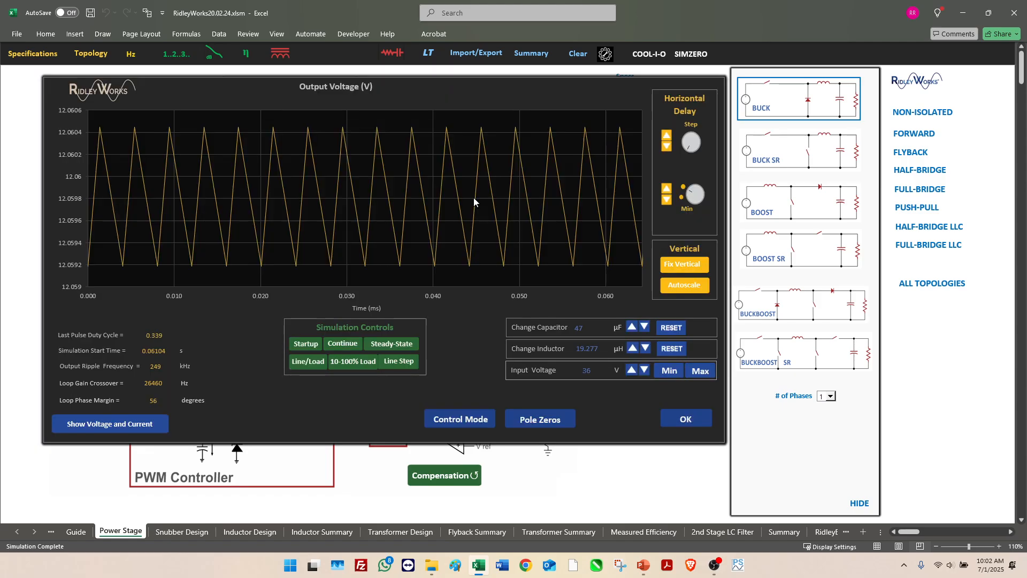
mouse_move(637, 214)
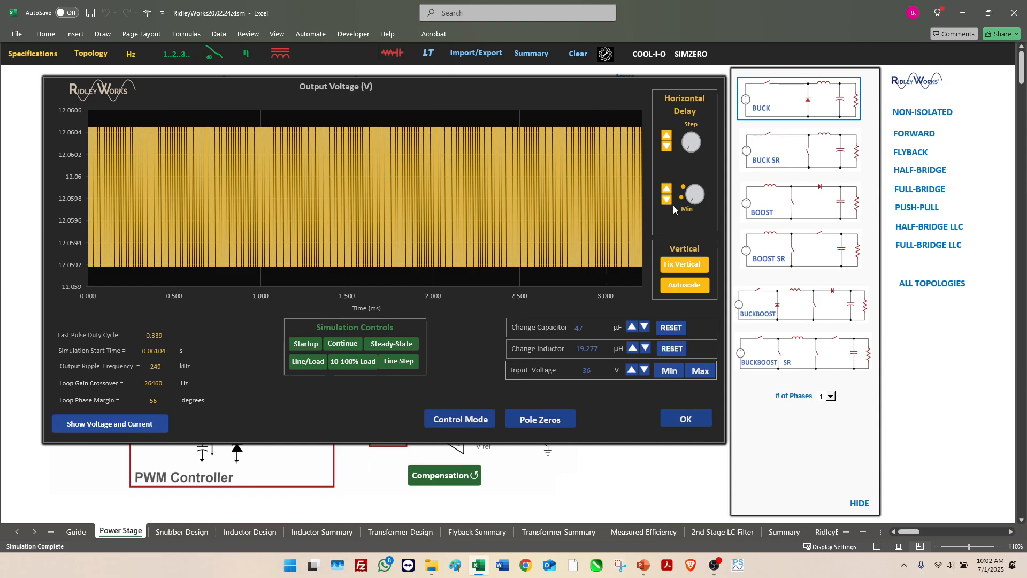
mouse_move(580, 200)
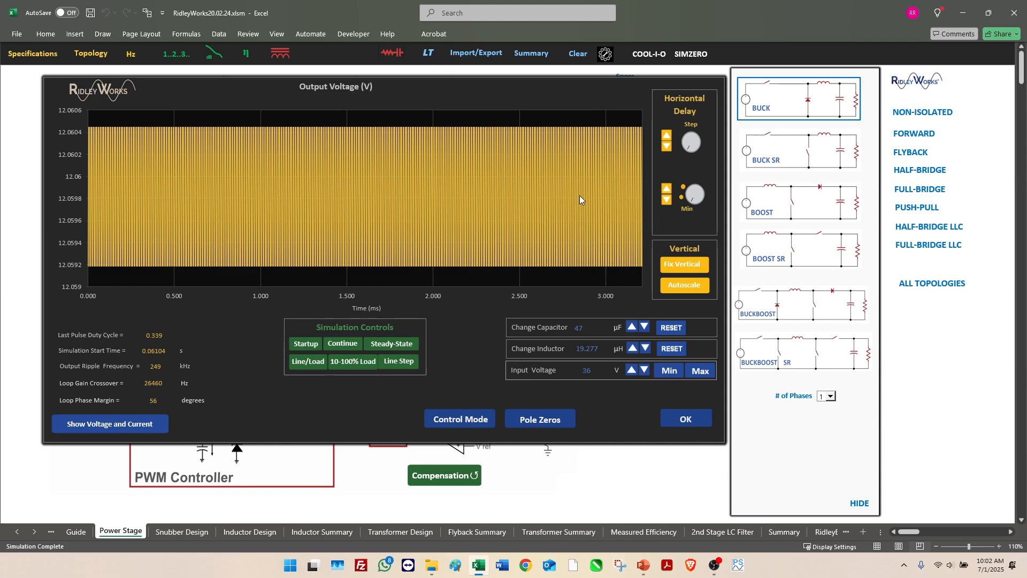
mouse_move(374, 324)
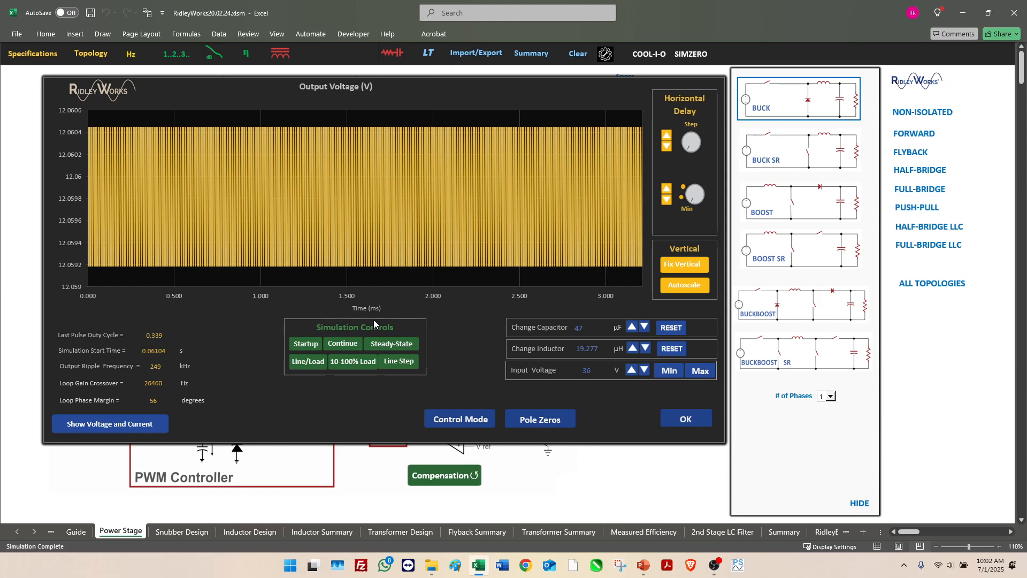
left_click(307, 360)
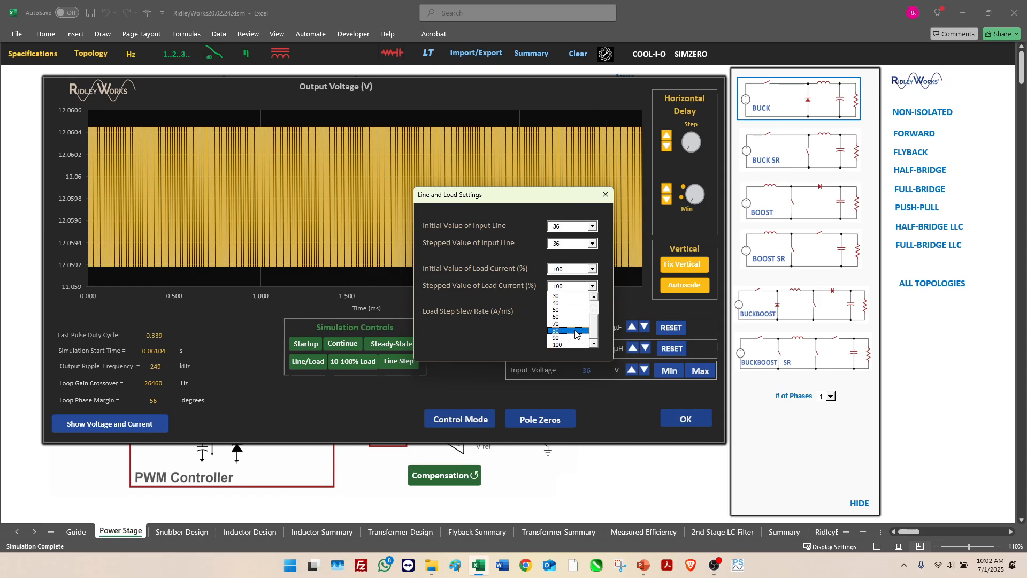
left_click(567, 331)
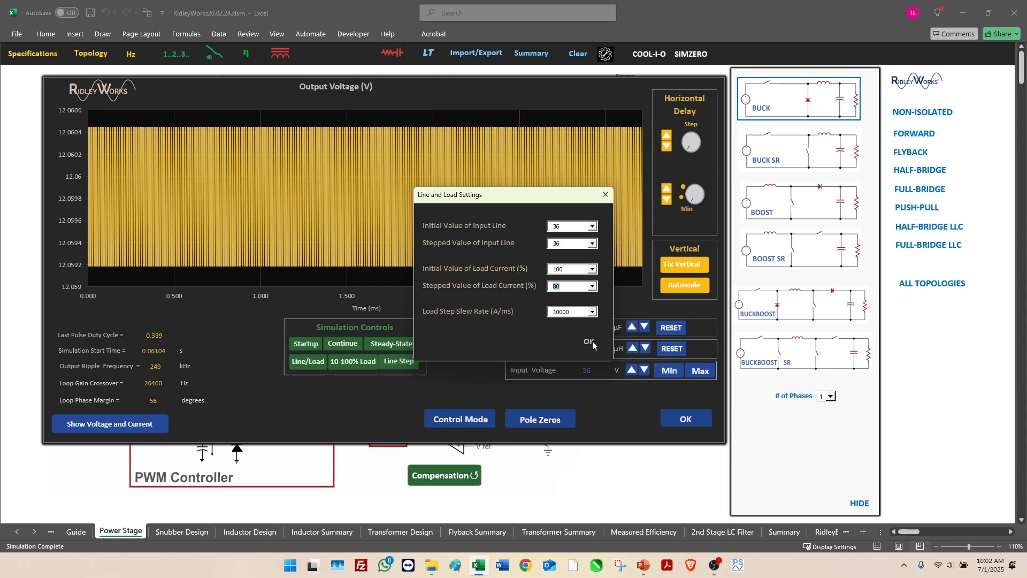
left_click(587, 341)
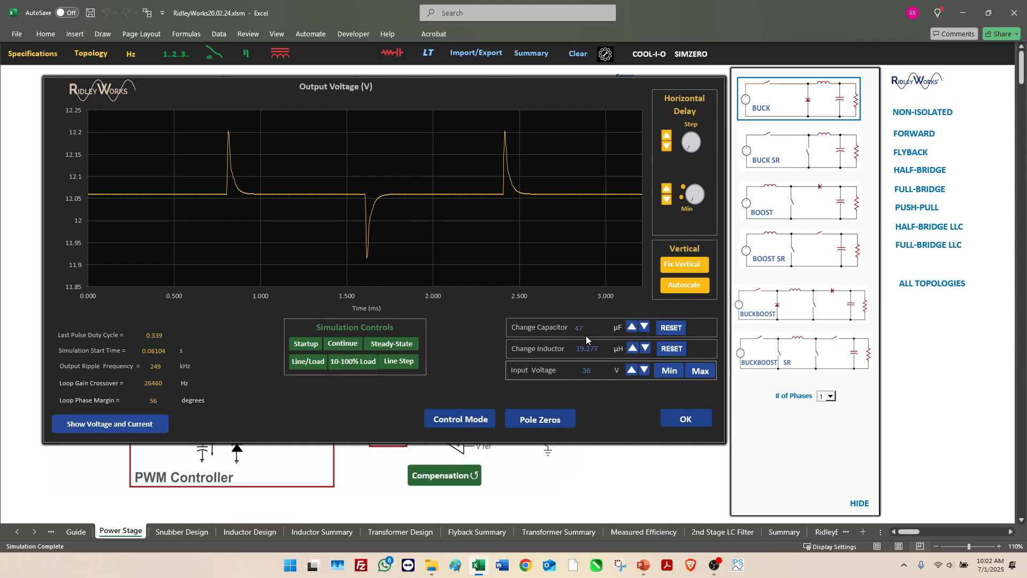
mouse_move(224, 197)
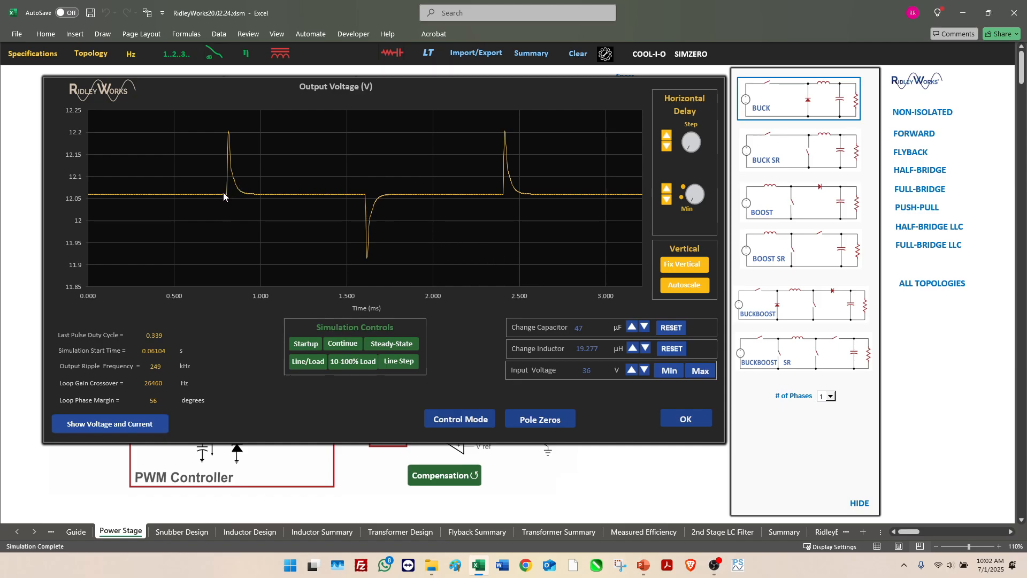
mouse_move(399, 201)
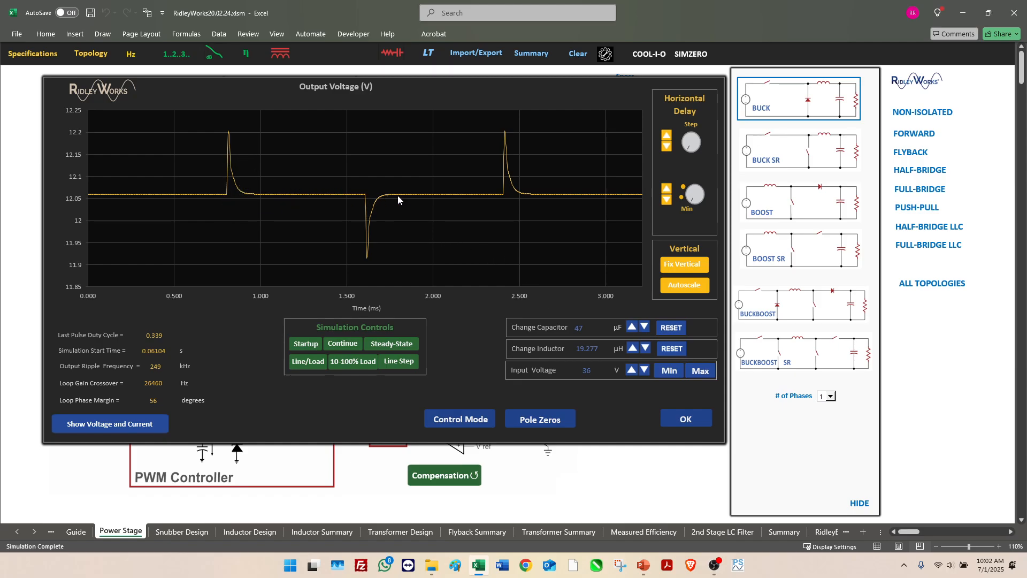
mouse_move(495, 236)
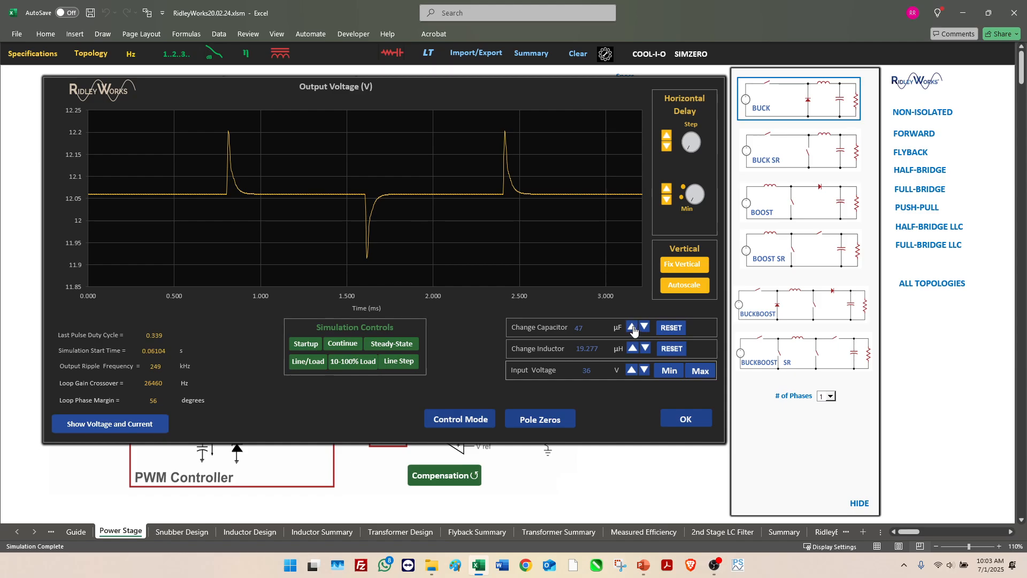
Raise the output capacitor to about 116.947 µF and rerun the load-step transient.
left_click(631, 326)
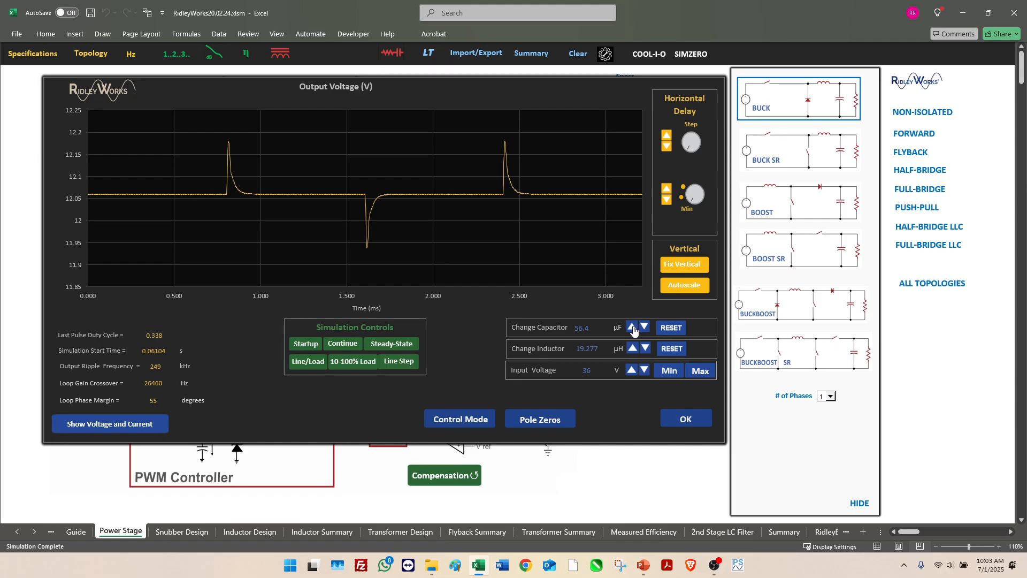
left_click(632, 328)
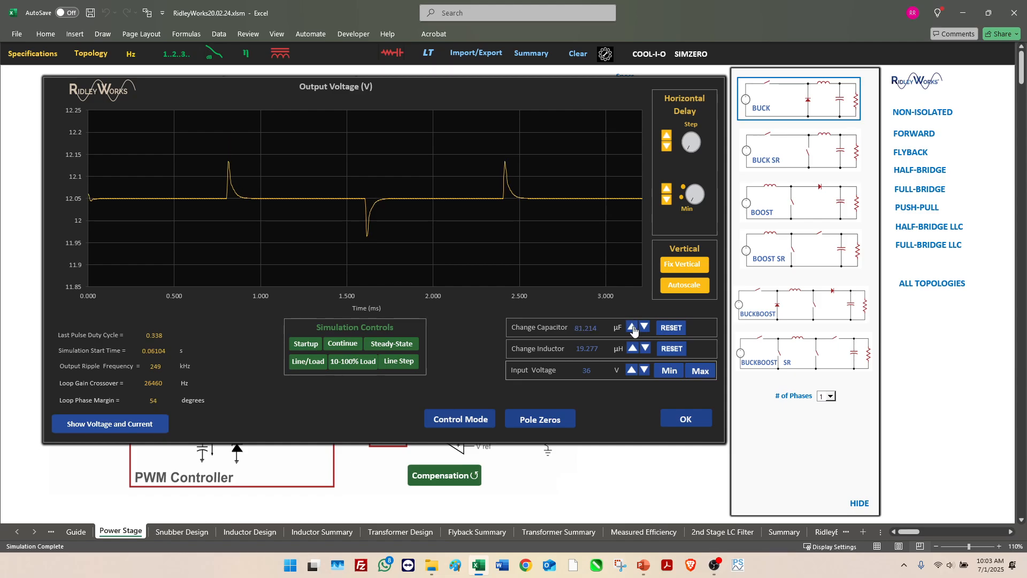
left_click(631, 325)
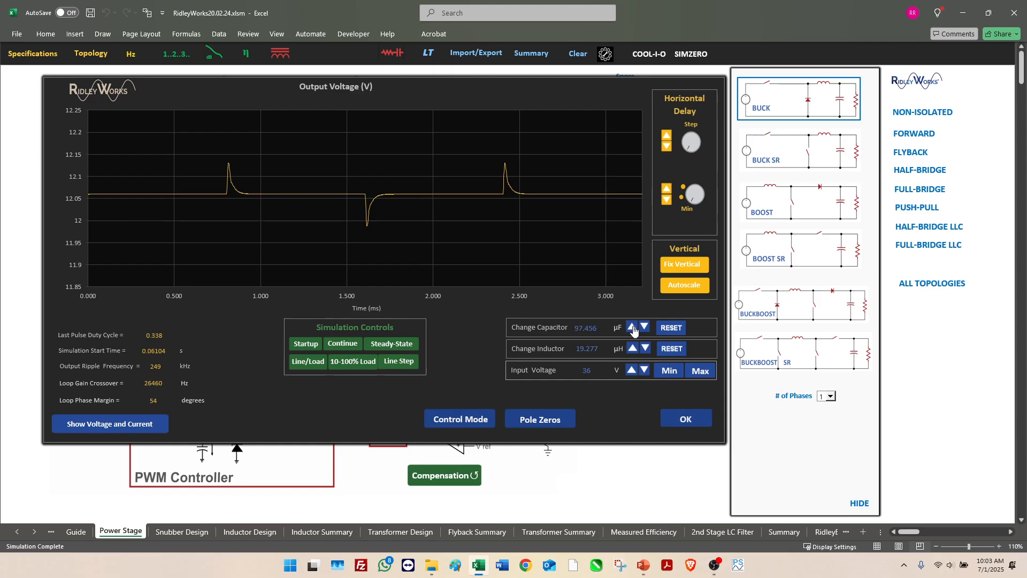
left_click(631, 326)
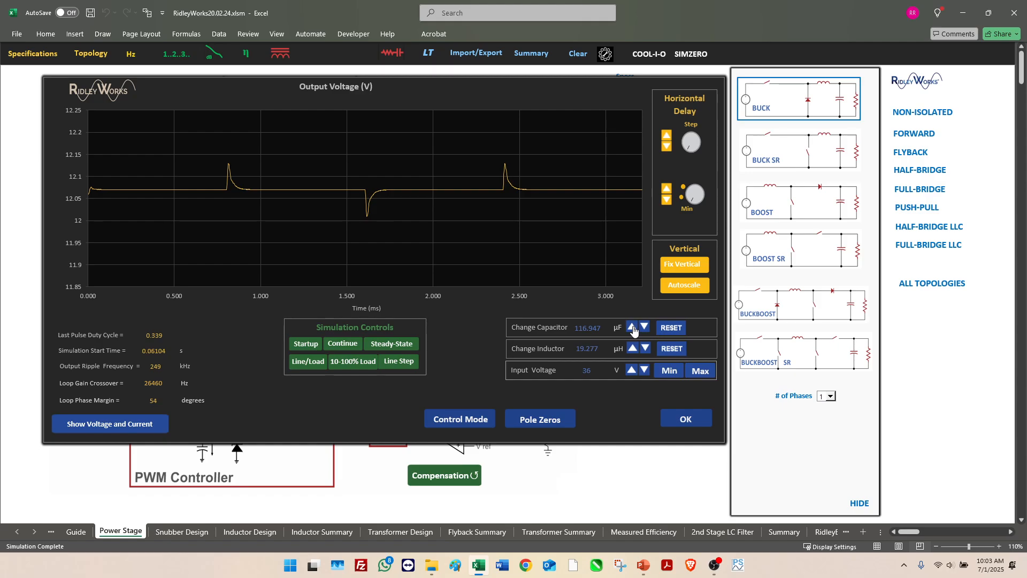
left_click(342, 344)
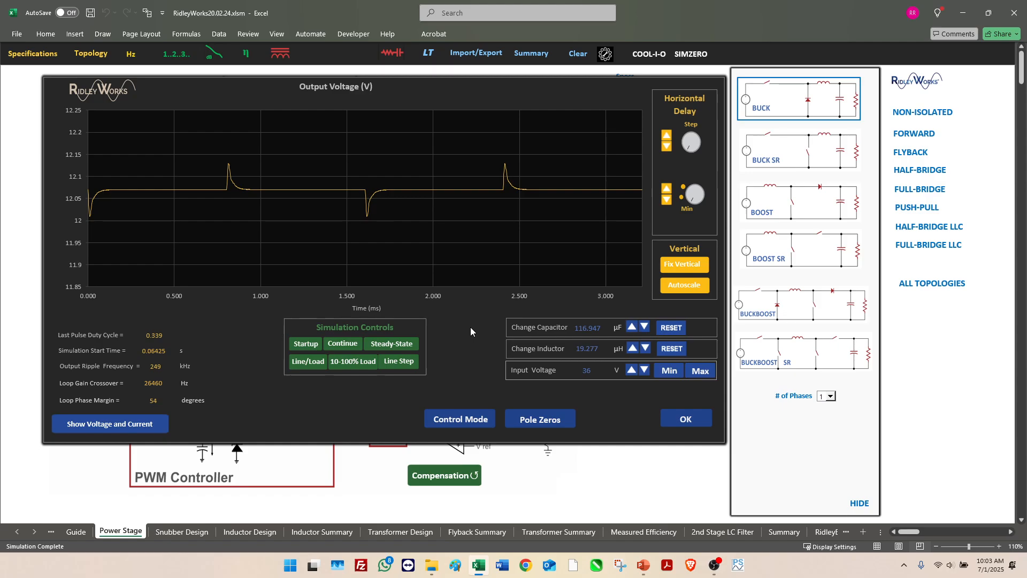
mouse_move(597, 398)
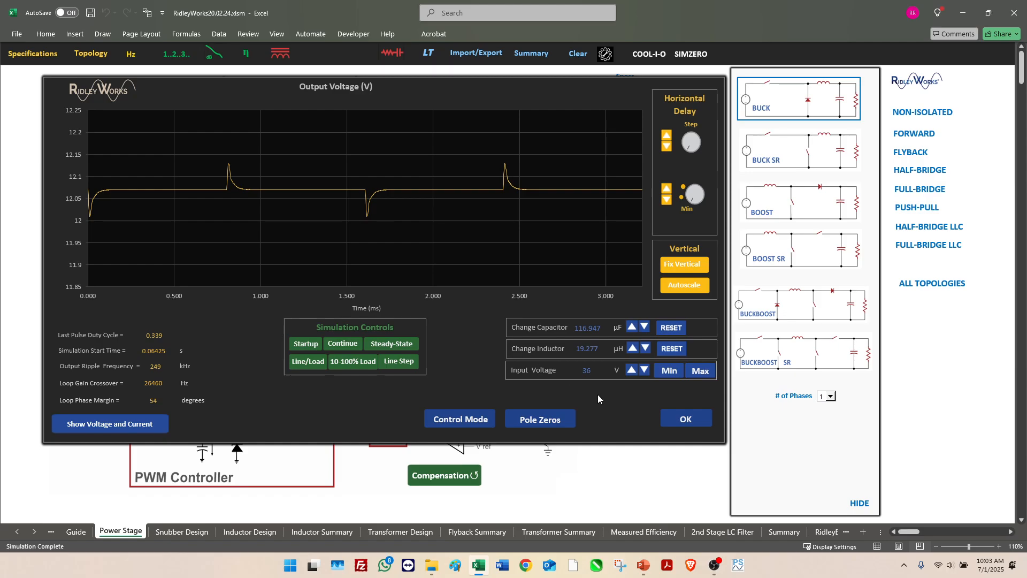
mouse_move(680, 386)
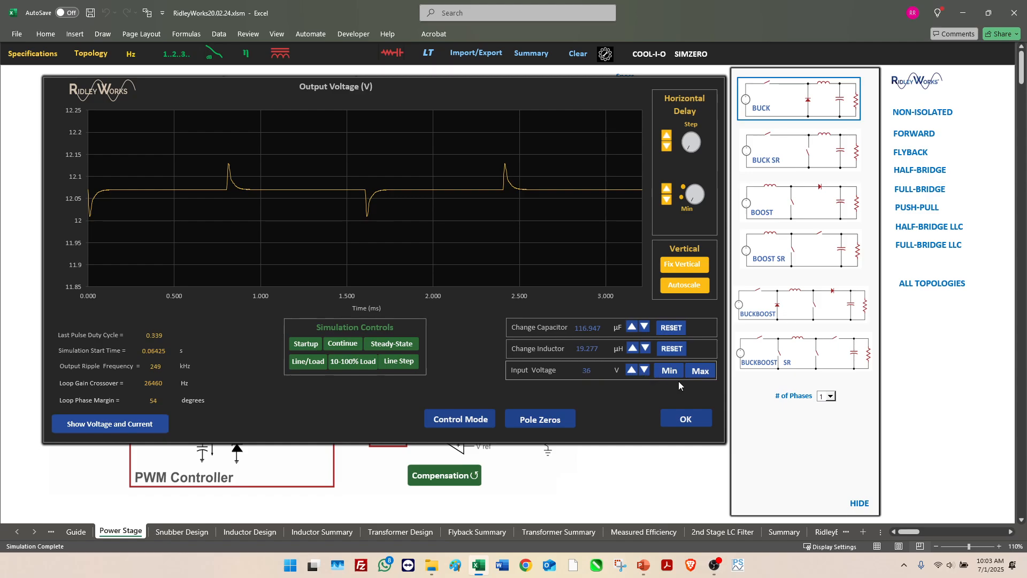
left_click(700, 370)
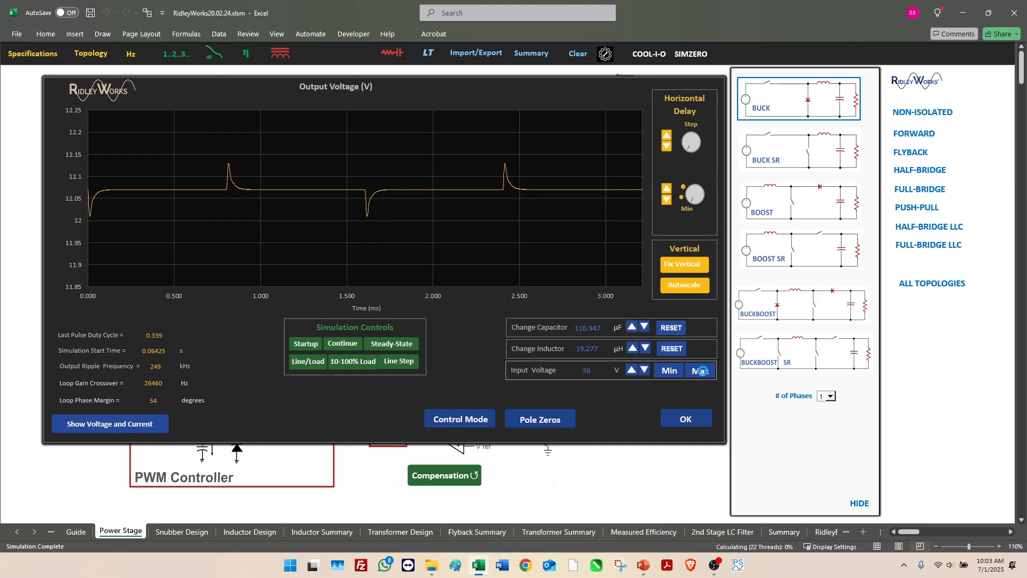
left_click(700, 370)
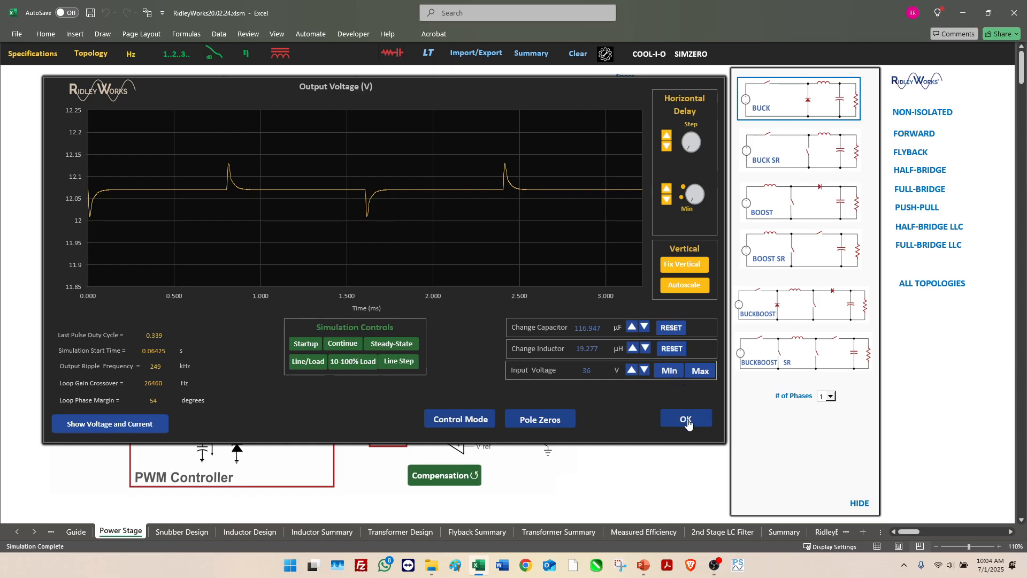
Close the simulation window, returning to the buck Power Stage schematic.
left_click(685, 418)
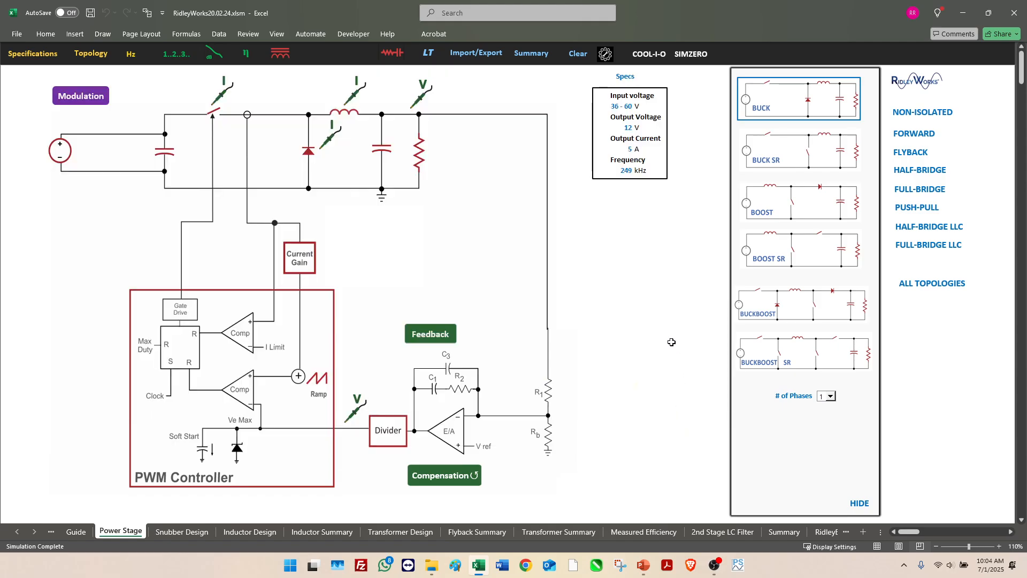
mouse_move(652, 290)
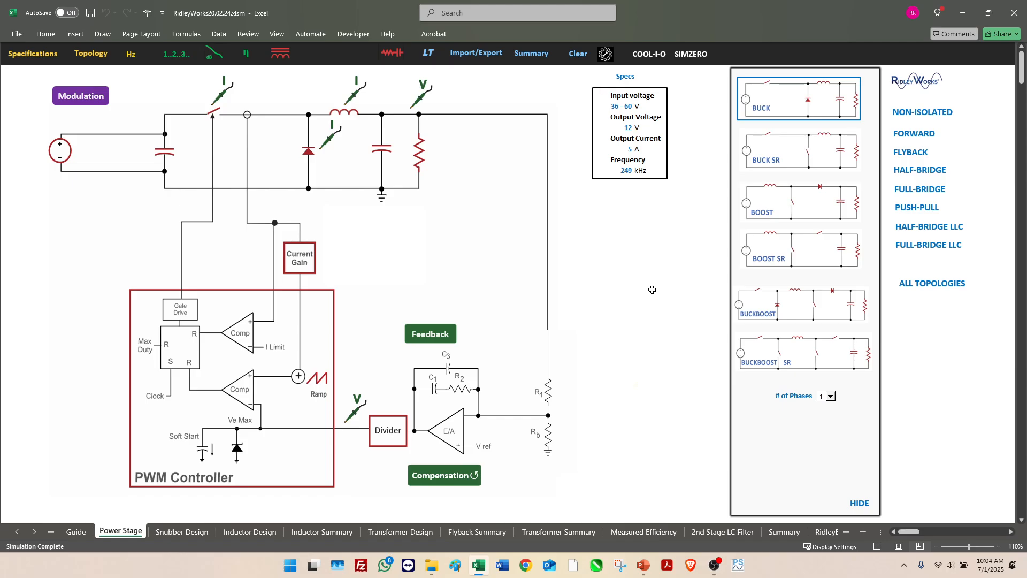
mouse_move(644, 276)
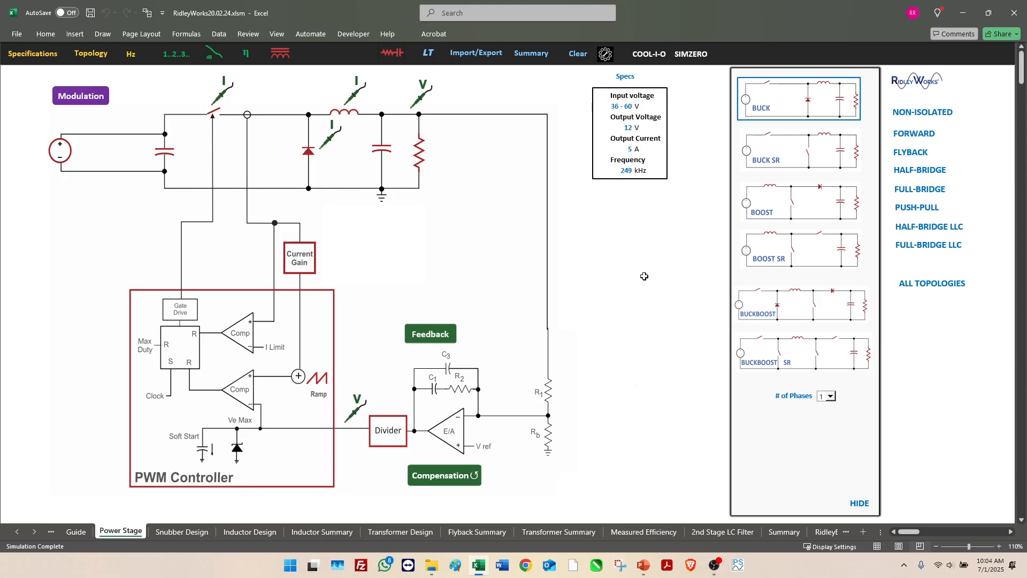
mouse_move(912, 157)
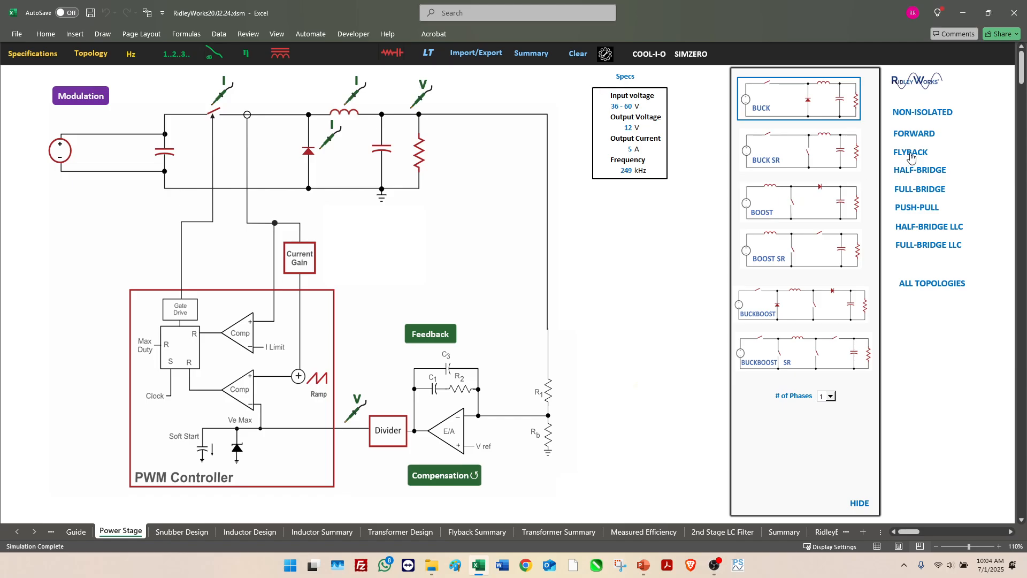
Choose the flyback topology, returning the power stage to a 166 kHz flyback converter.
left_click(909, 152)
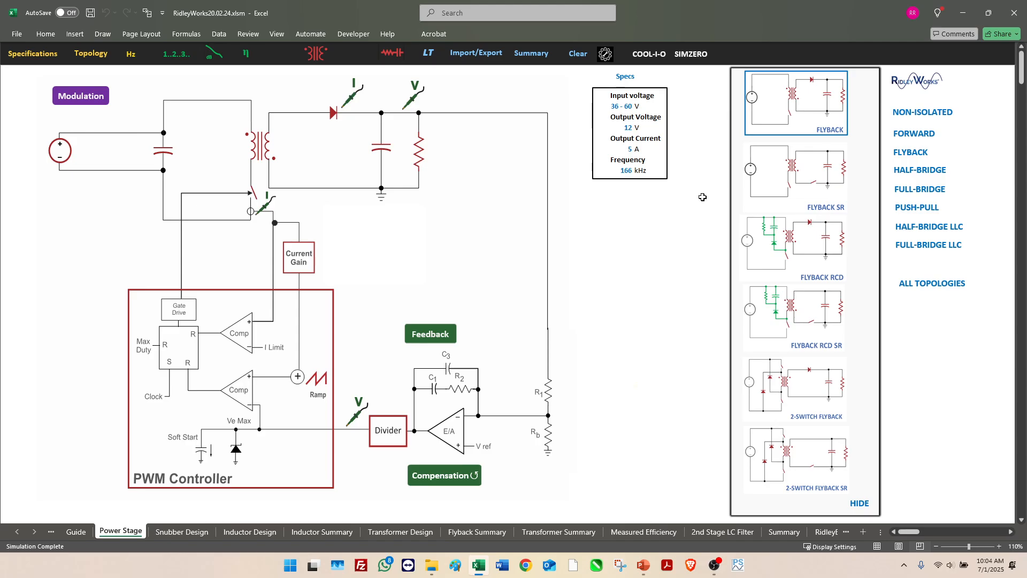
mouse_move(700, 197)
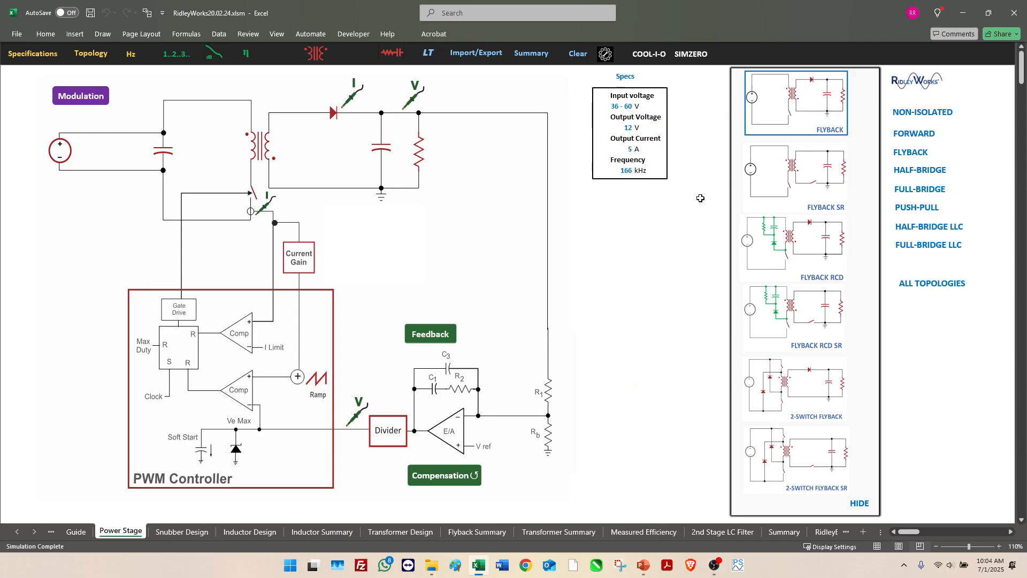
mouse_move(619, 199)
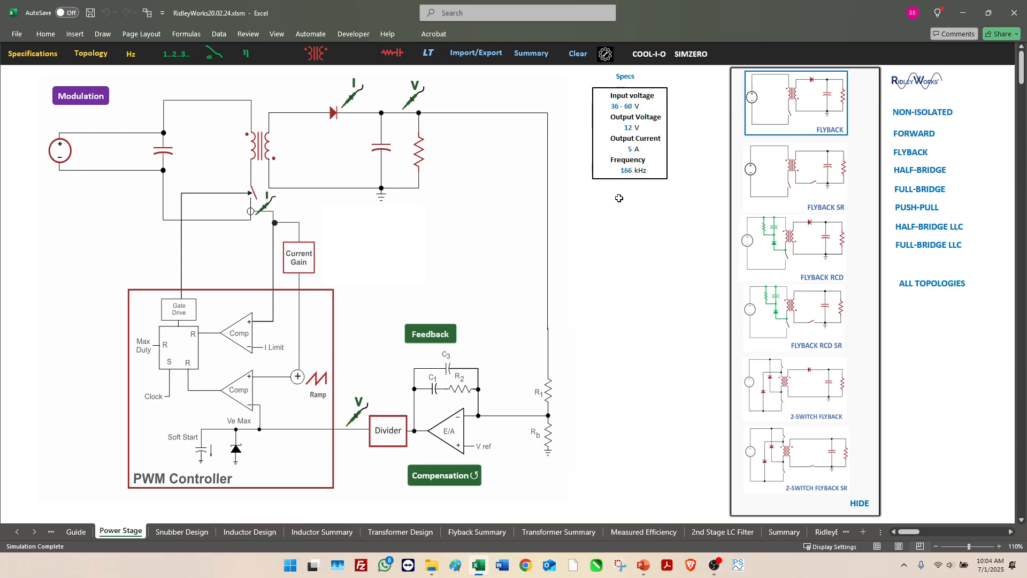
mouse_move(645, 203)
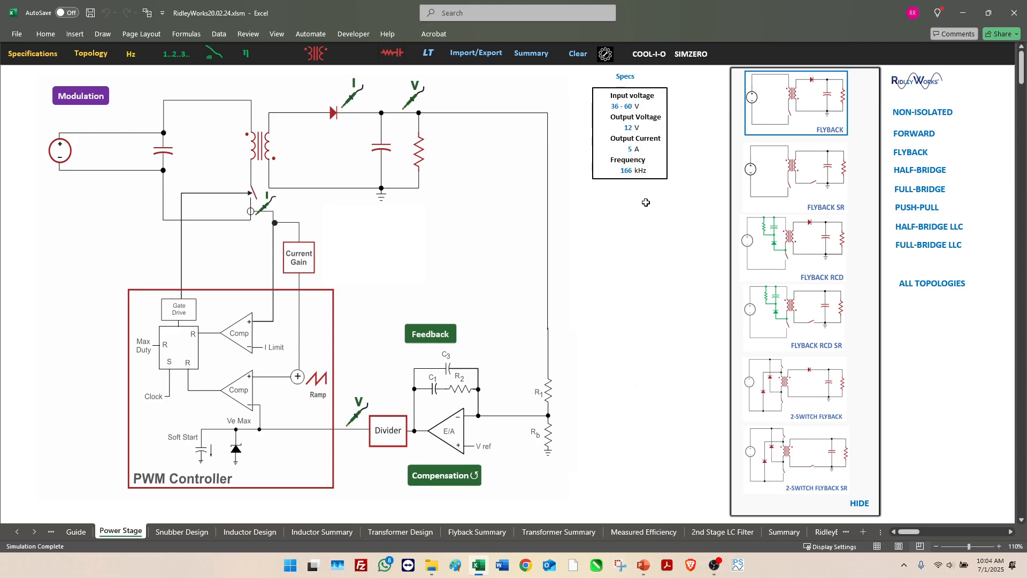
mouse_move(630, 200)
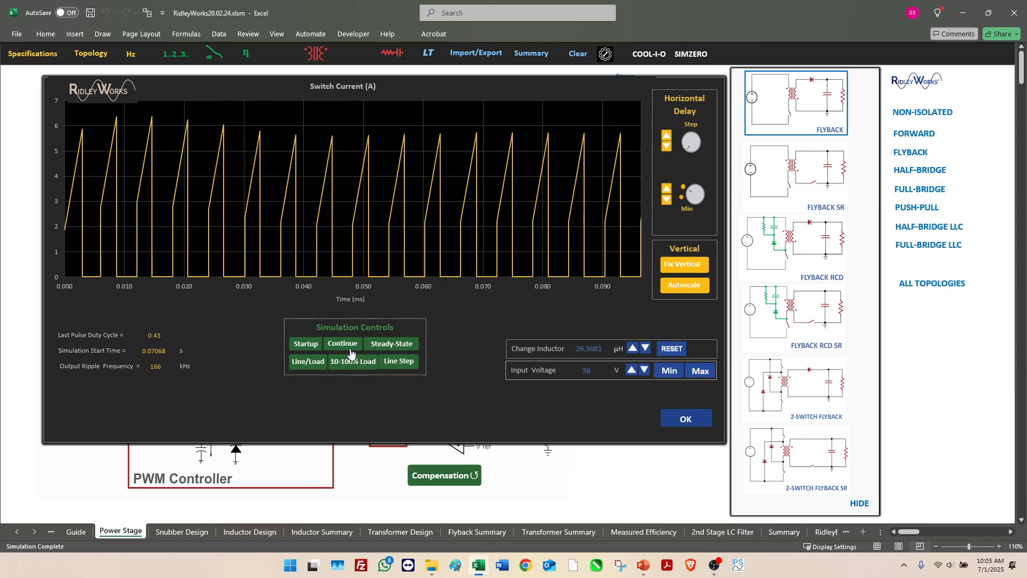
mouse_move(366, 317)
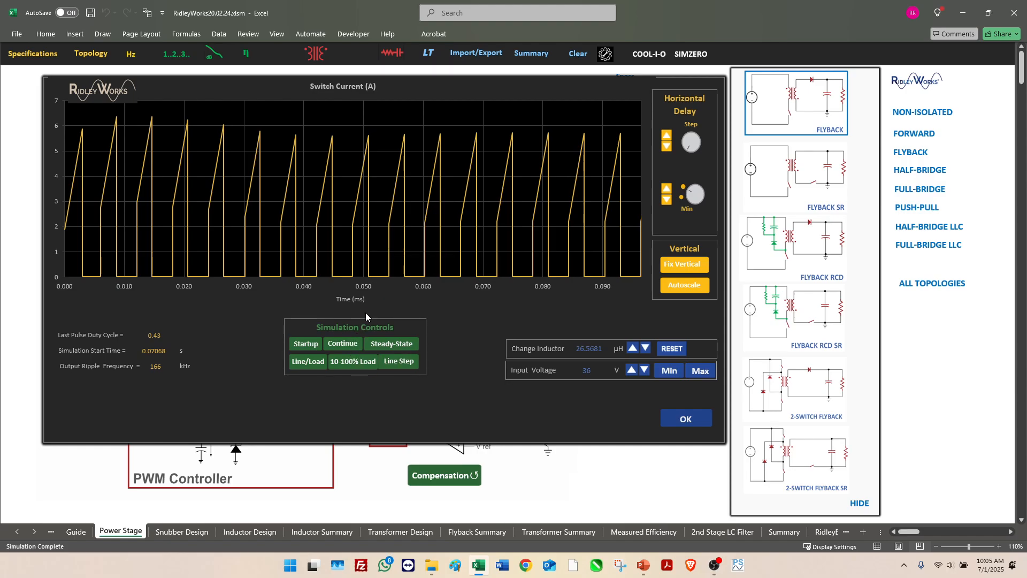
Continue the flyback switch current simulation to later steady sawtooth cycles at 36 V.
left_click(342, 344)
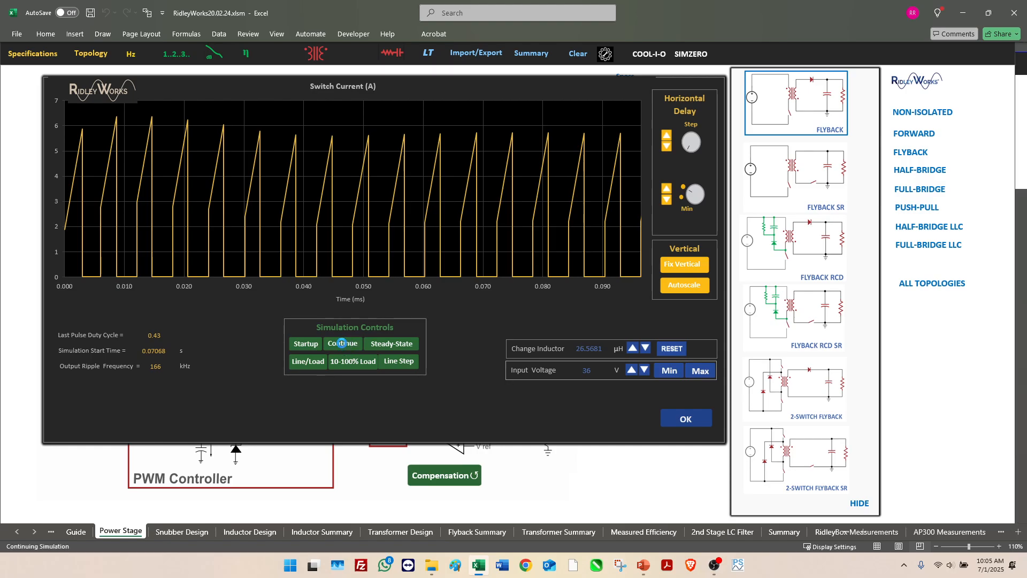
left_click(342, 344)
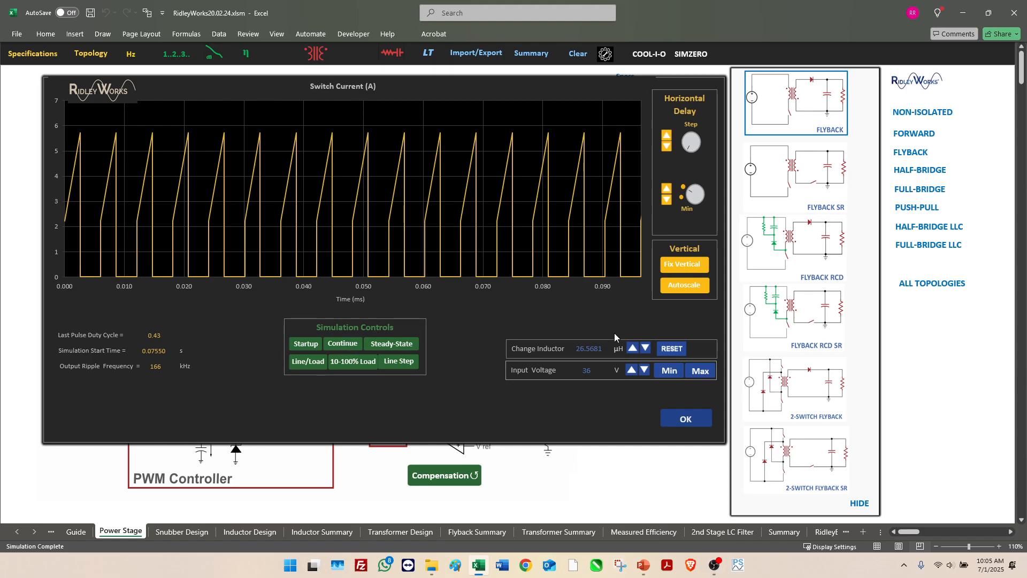
Lower the flyback inductance to 10.6133 µH and resimulate, raising switch current peaks near 9 A.
left_click(645, 347)
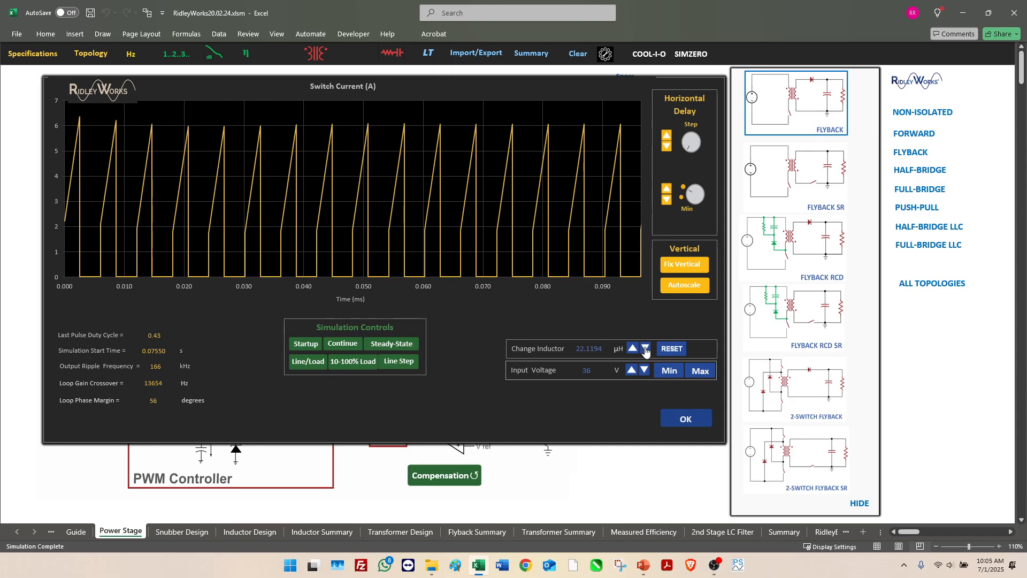
left_click(643, 350)
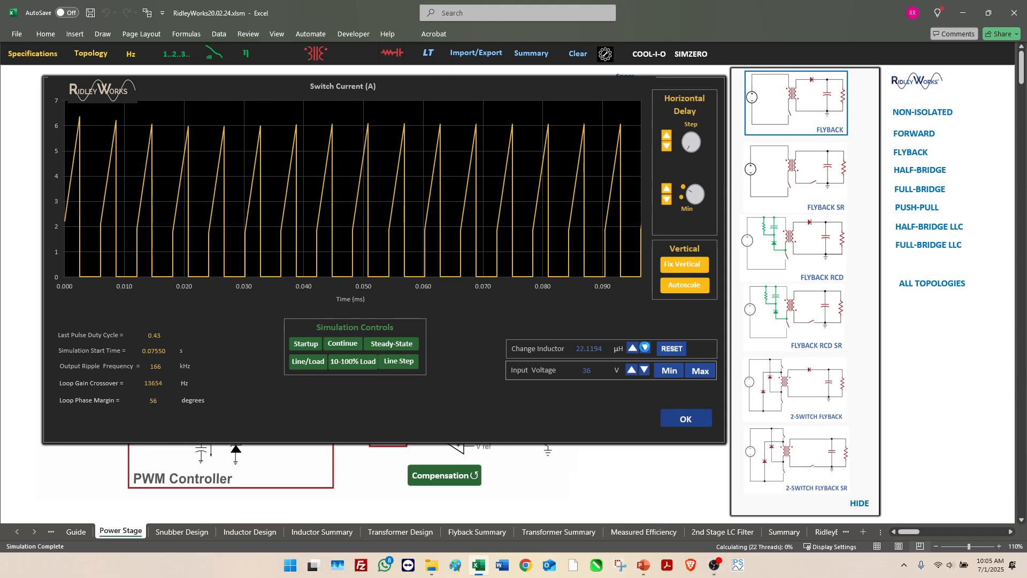
left_click(643, 348)
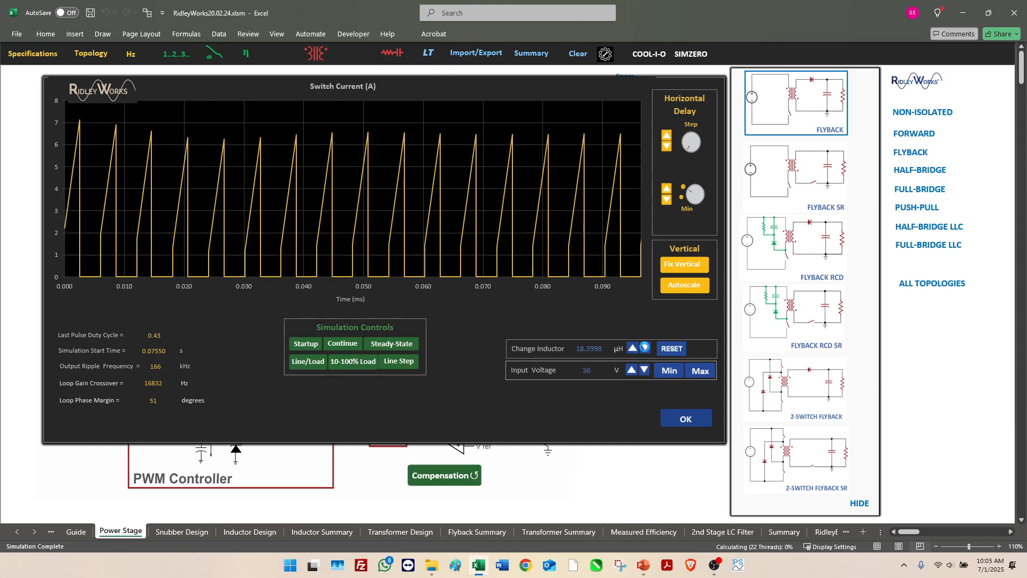
left_click(643, 347)
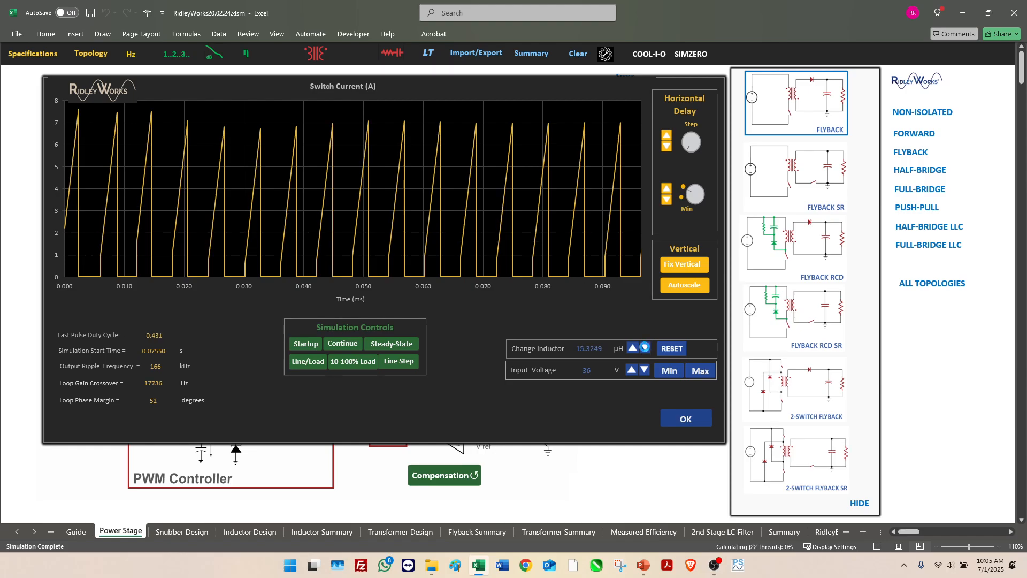
left_click(644, 348)
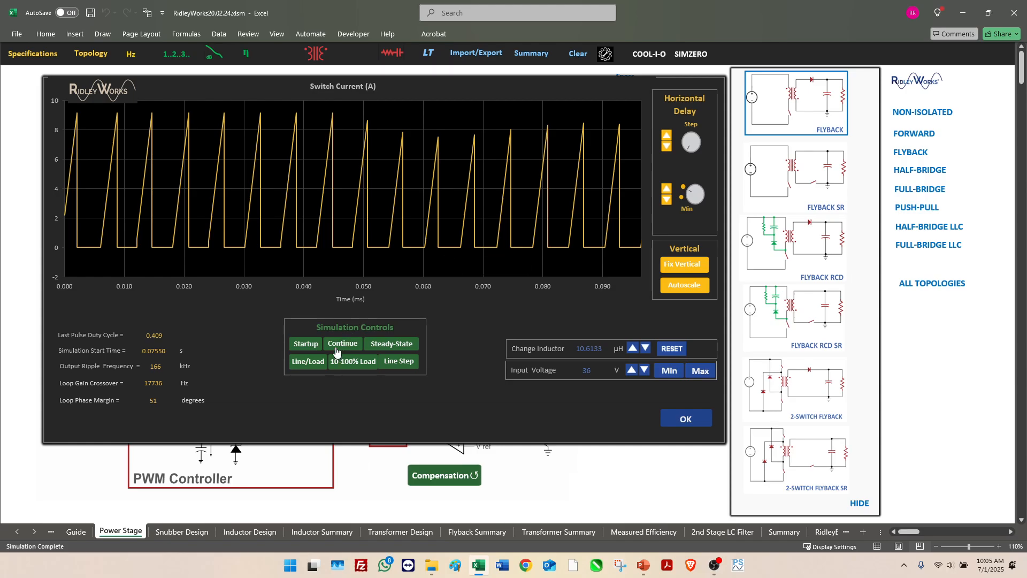
left_click(342, 343)
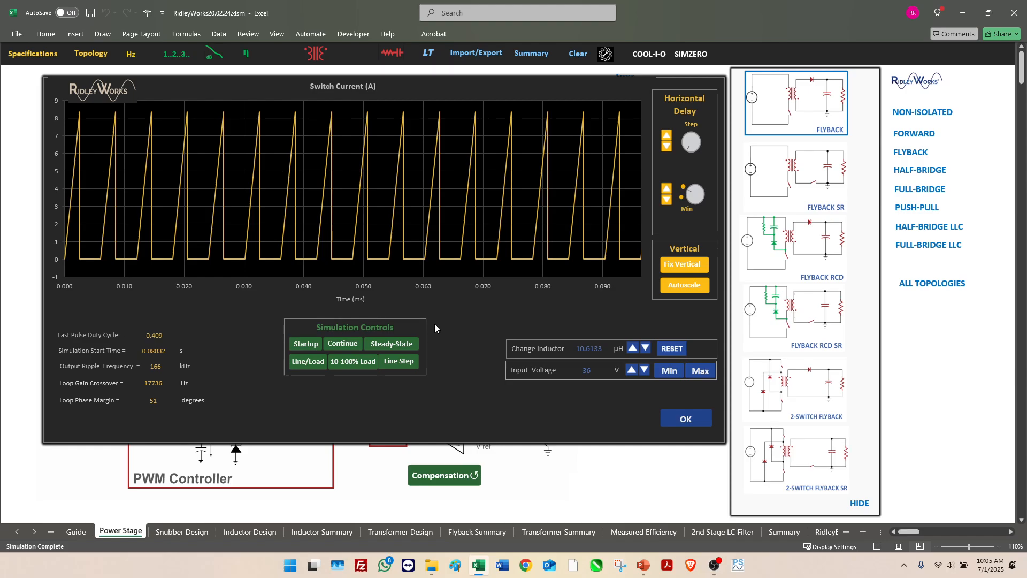
mouse_move(467, 331)
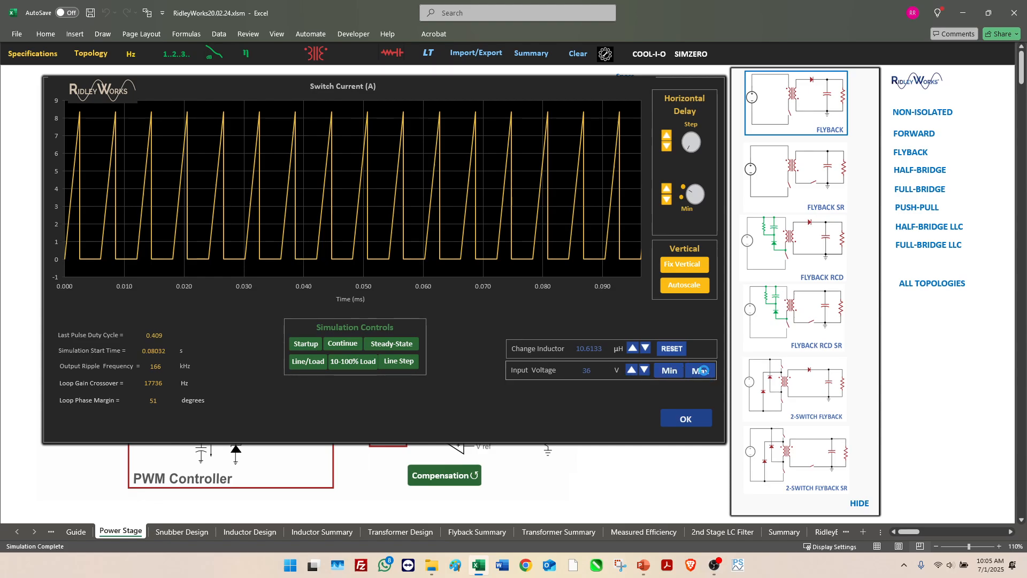
Raise the flyback input voltage to its 60 V maximum and close the simulation results.
left_click(699, 371)
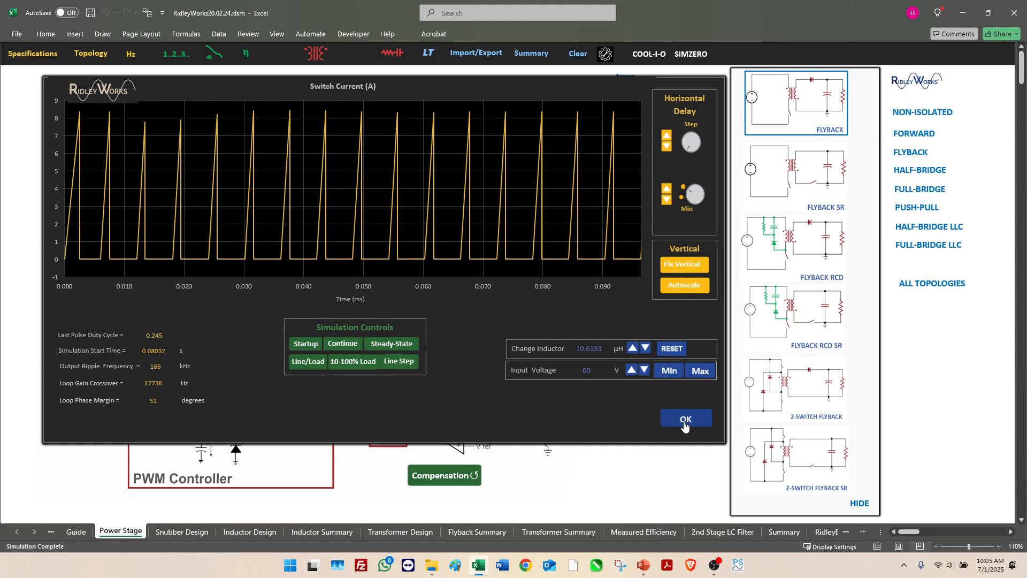
left_click(685, 418)
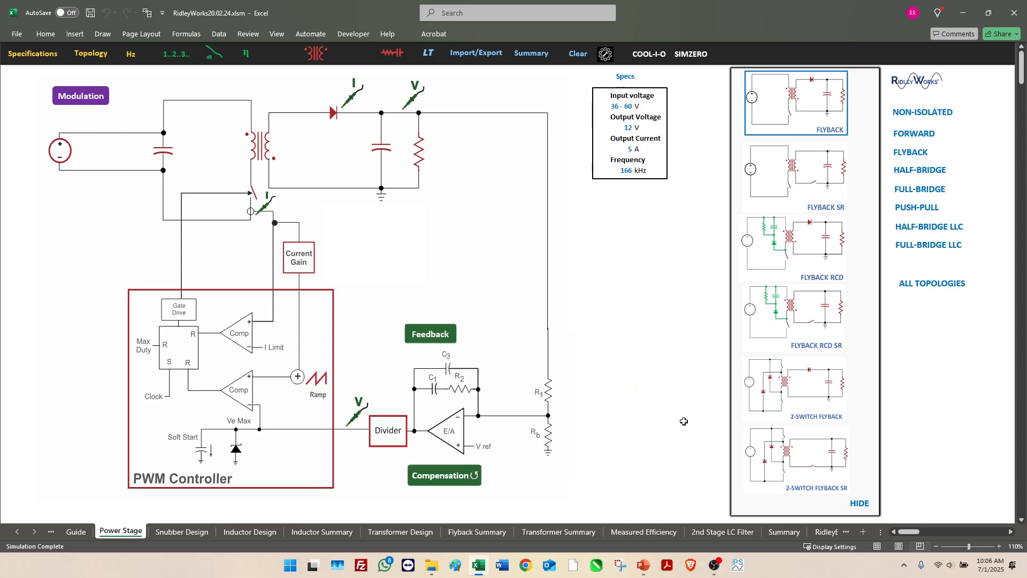
mouse_move(676, 417)
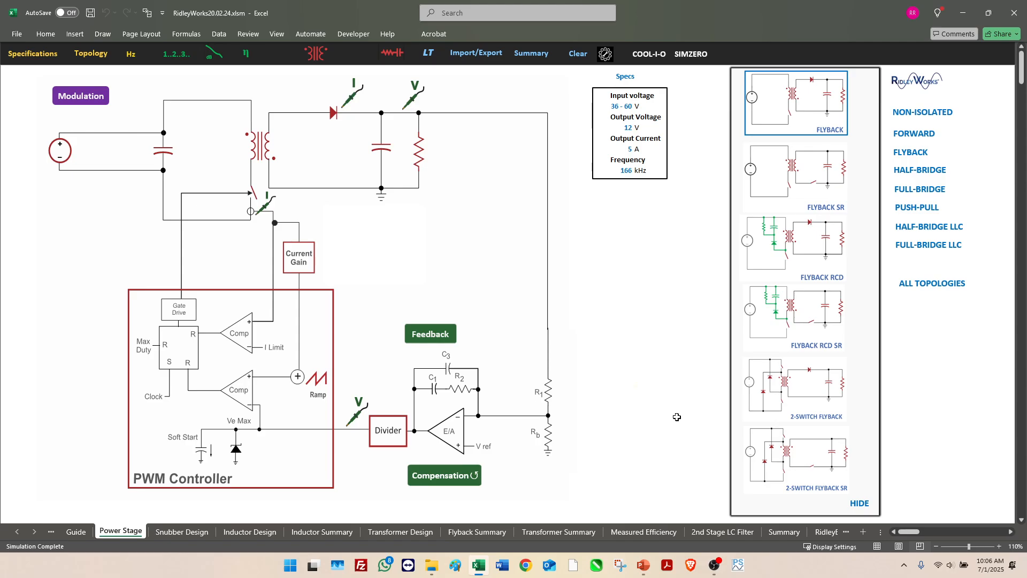
mouse_move(653, 374)
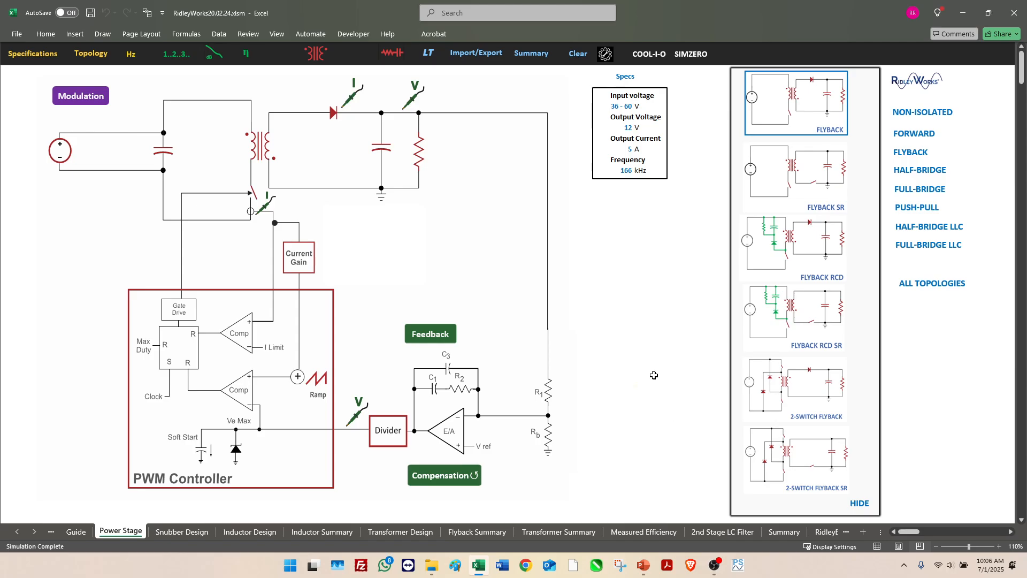